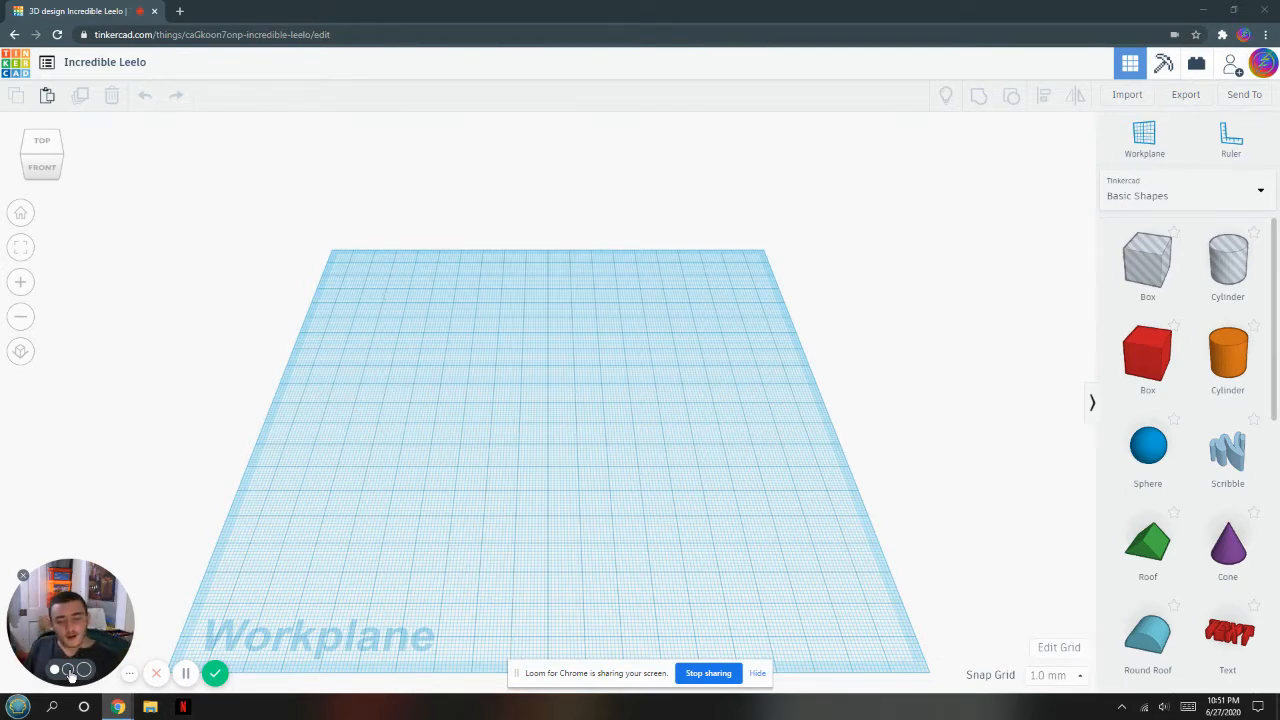
pyautogui.moveTo(588, 432)
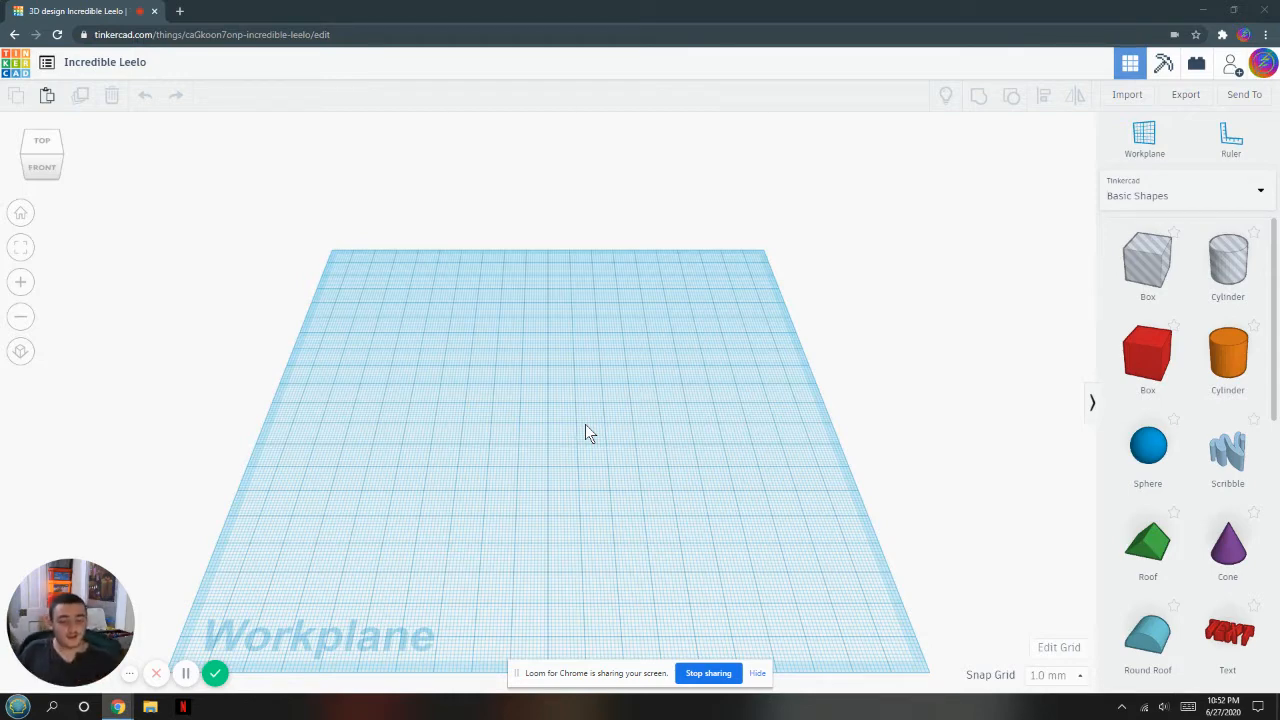
pyautogui.moveTo(668, 470)
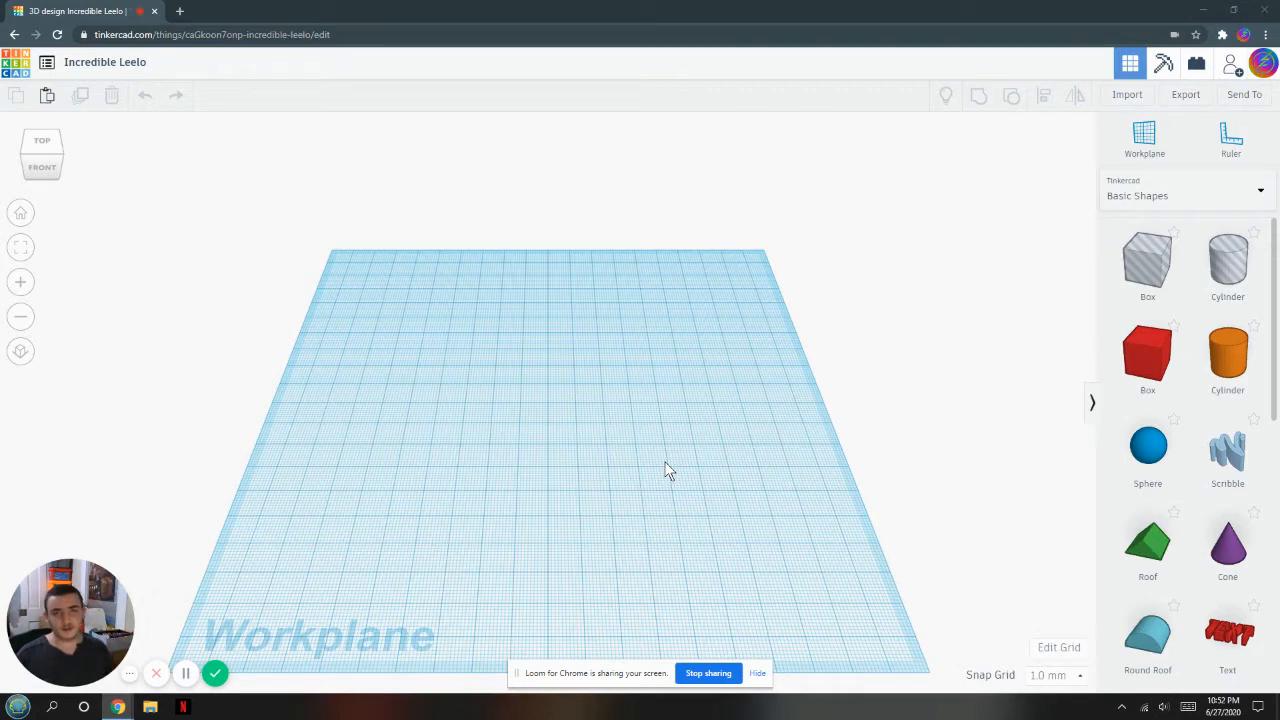
pyautogui.moveTo(1000, 708)
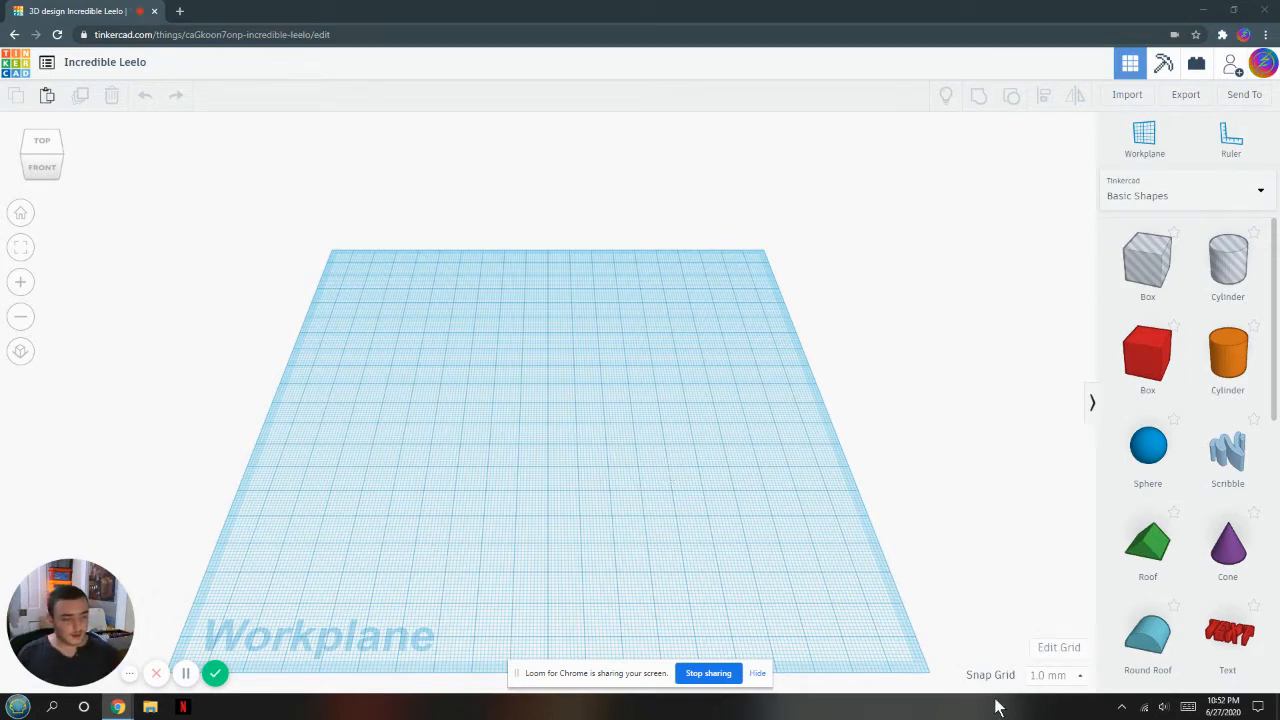
# Review the Snap Grid increments and keep snapping at 1.0 mm
pyautogui.click(1050, 676)
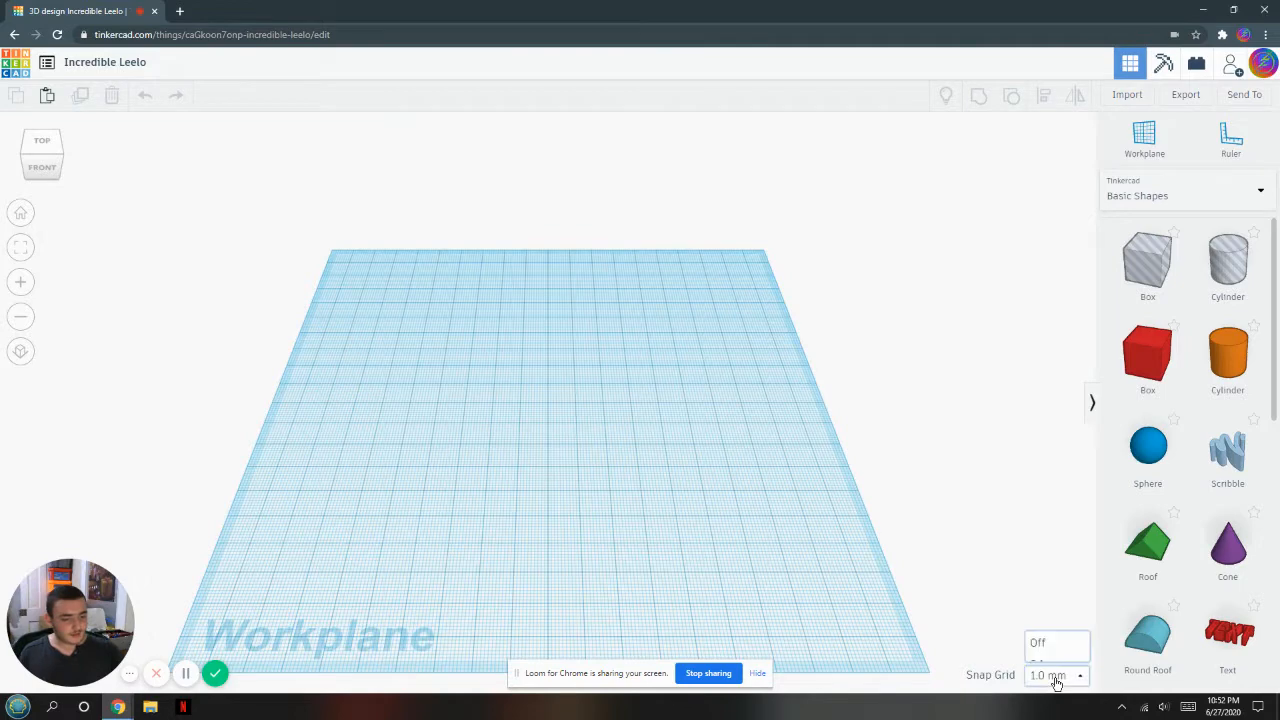
pyautogui.click(1056, 676)
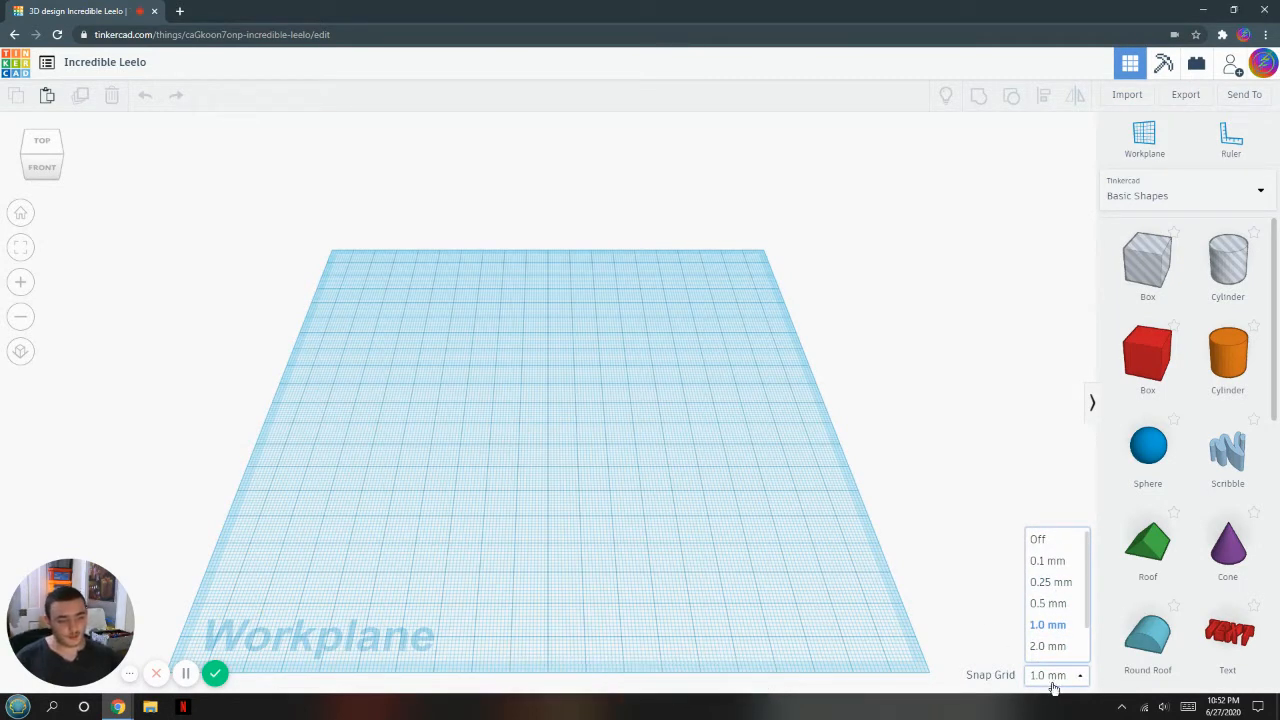
pyautogui.click(656, 410)
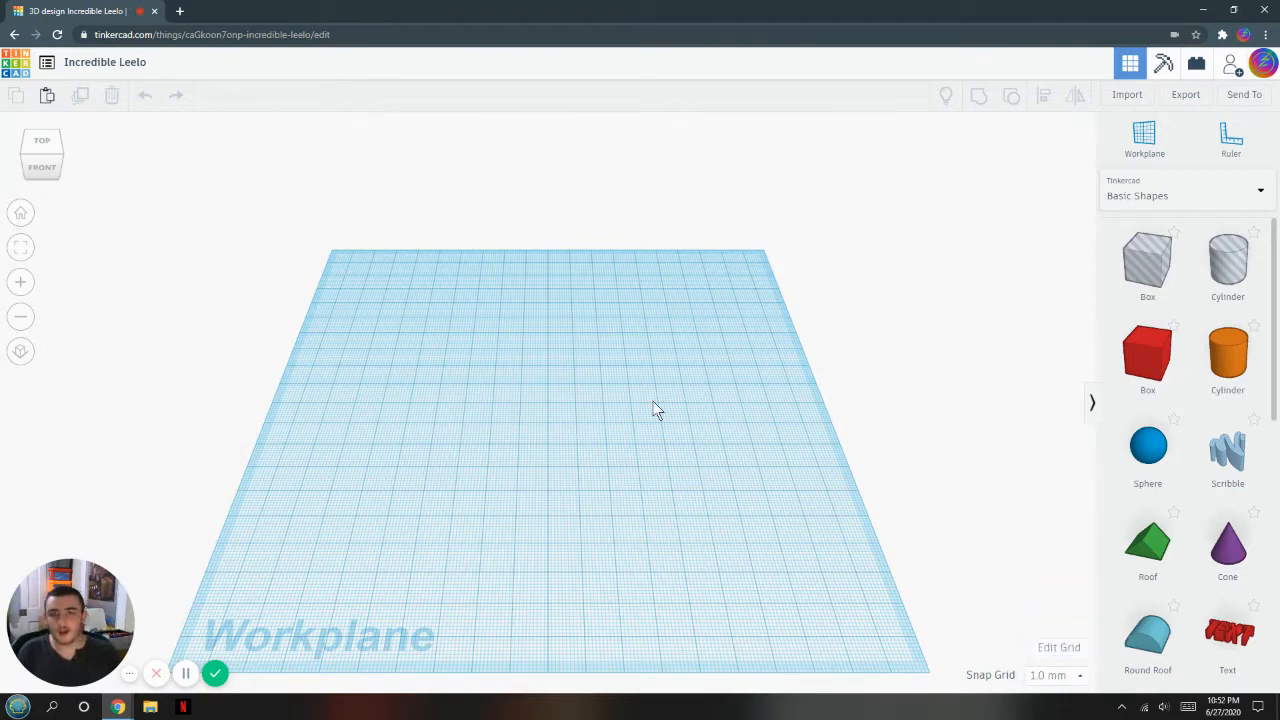
pyautogui.moveTo(950, 150)
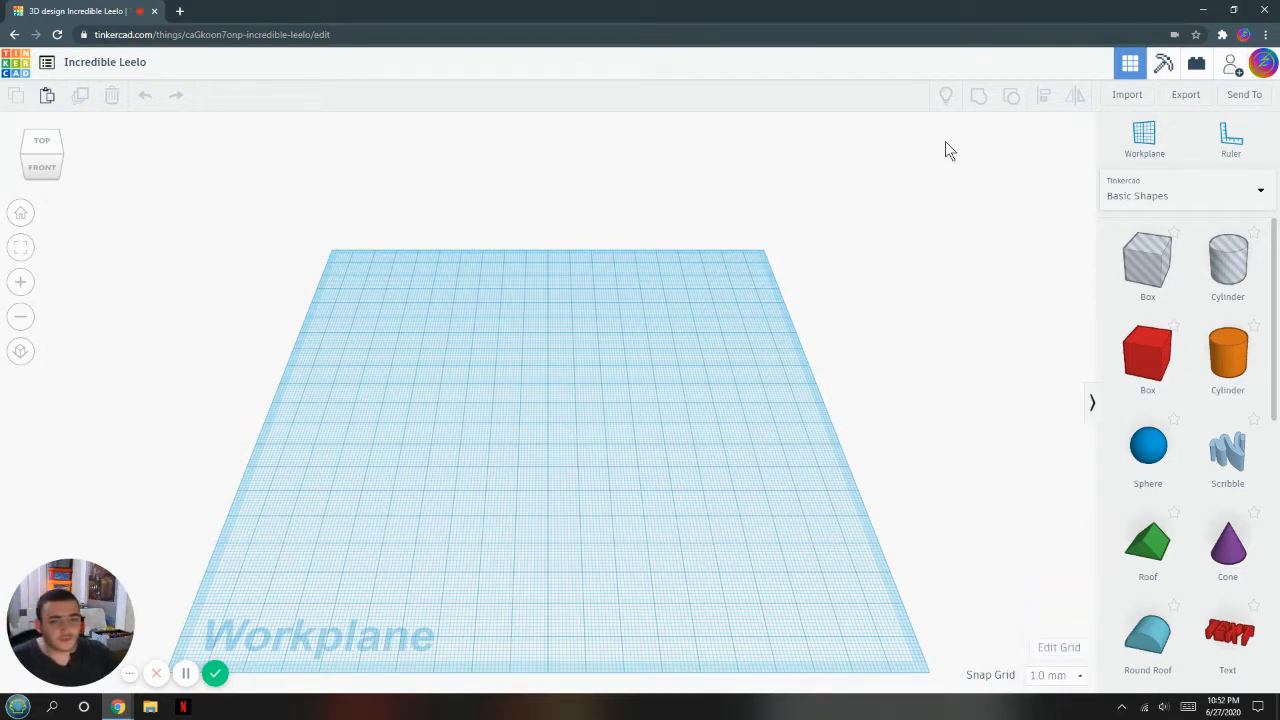
pyautogui.moveTo(548, 312)
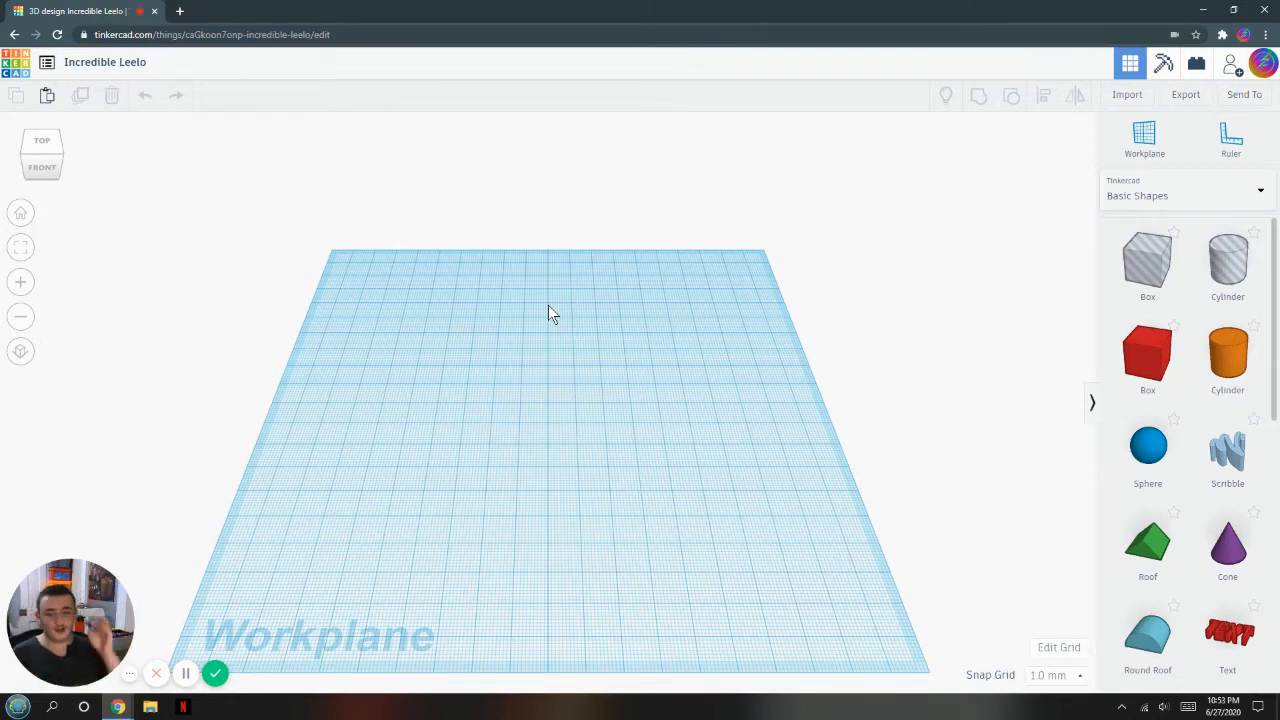
pyautogui.moveTo(212, 172)
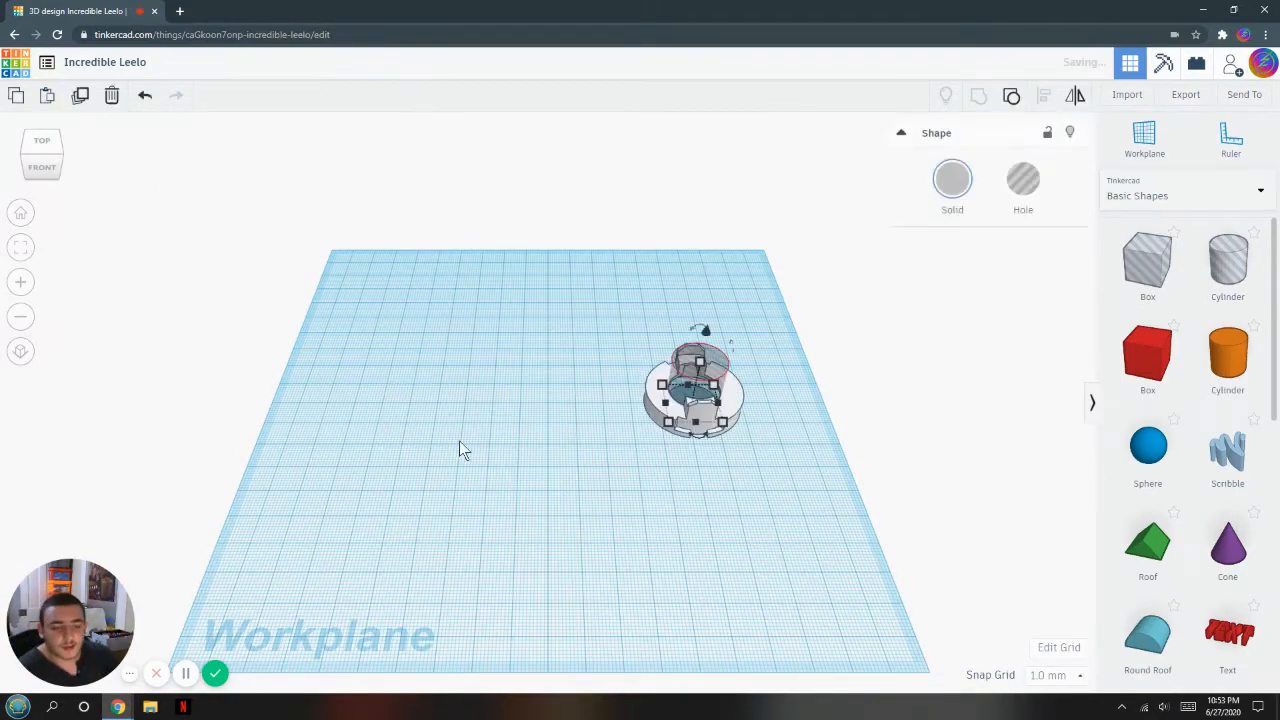
# From Top view, rotate the disk core about its vertical axis to a new angle, then return to perspective
pyautogui.click(42, 140)
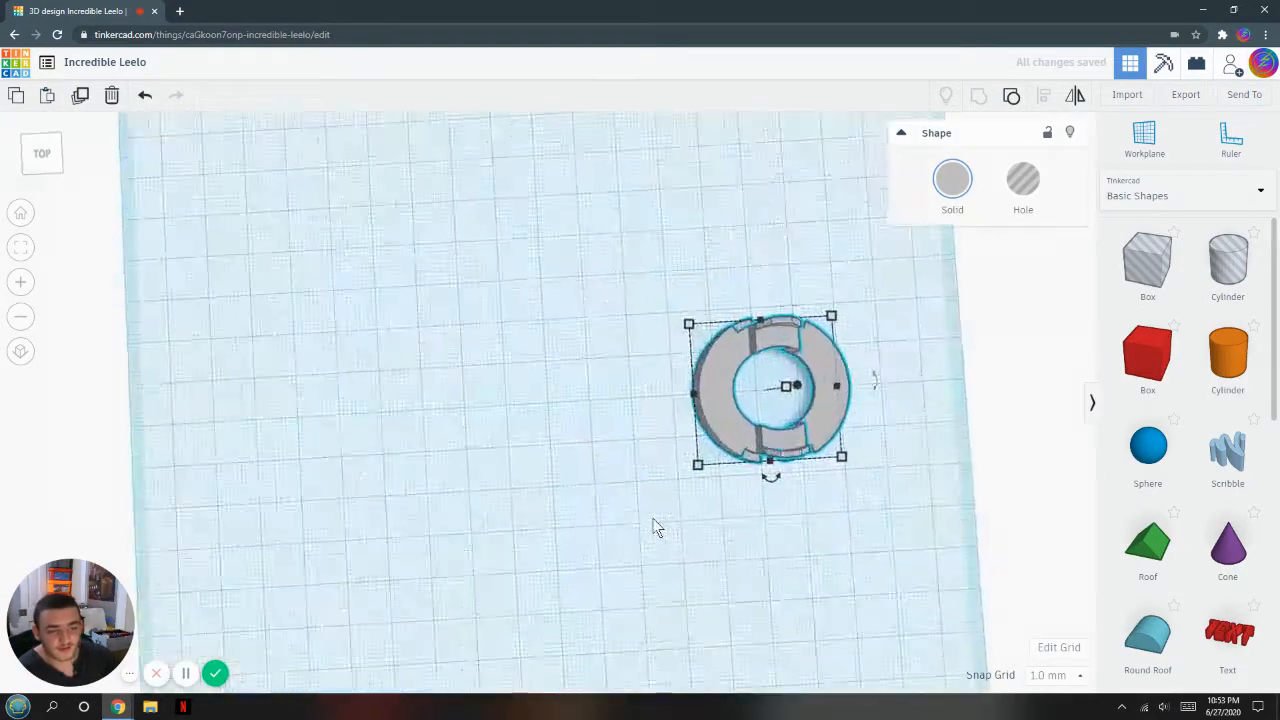
pyautogui.moveTo(770, 390); pyautogui.dragTo(856, 380)
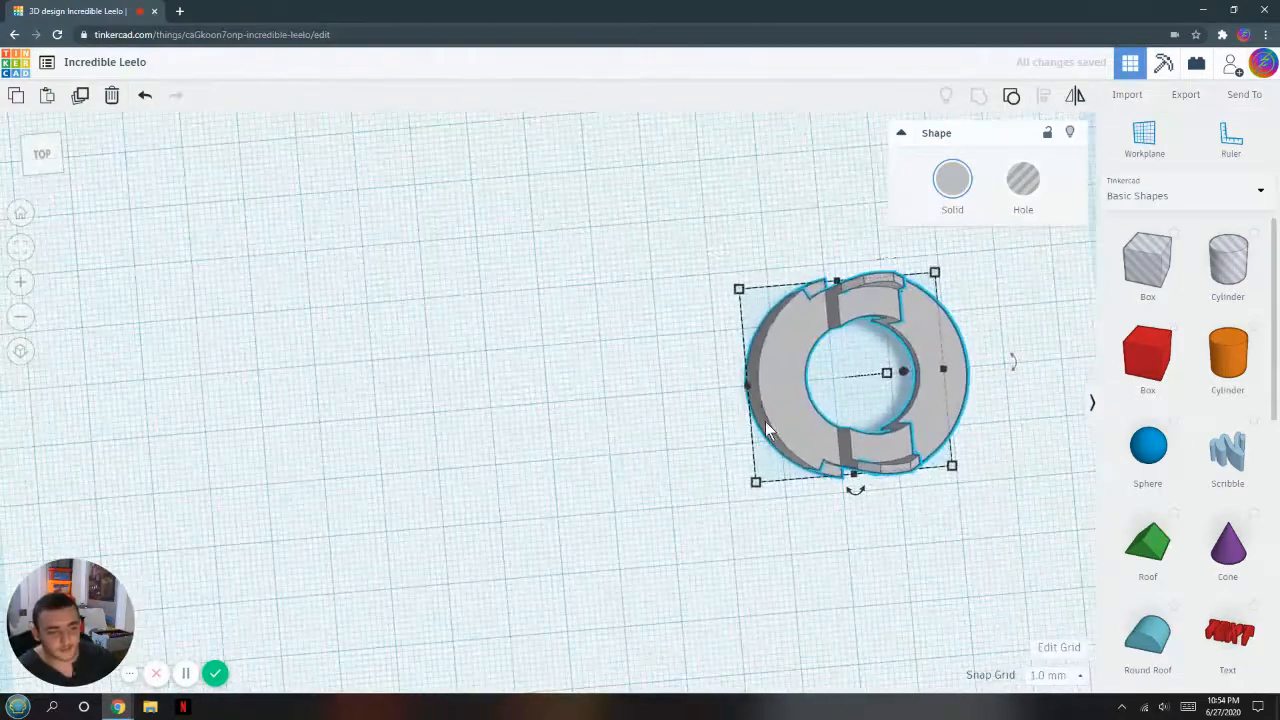
pyautogui.moveTo(856, 380); pyautogui.dragTo(784, 380)
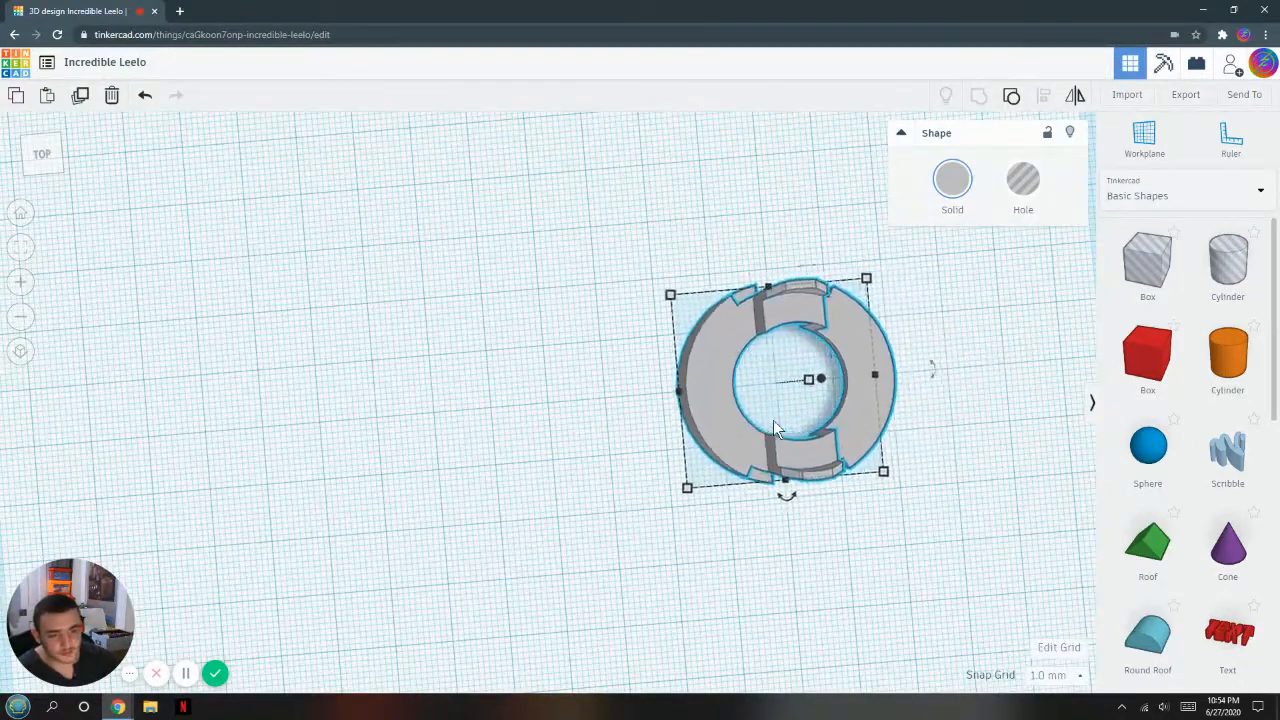
pyautogui.moveTo(784, 378); pyautogui.dragTo(542, 402)
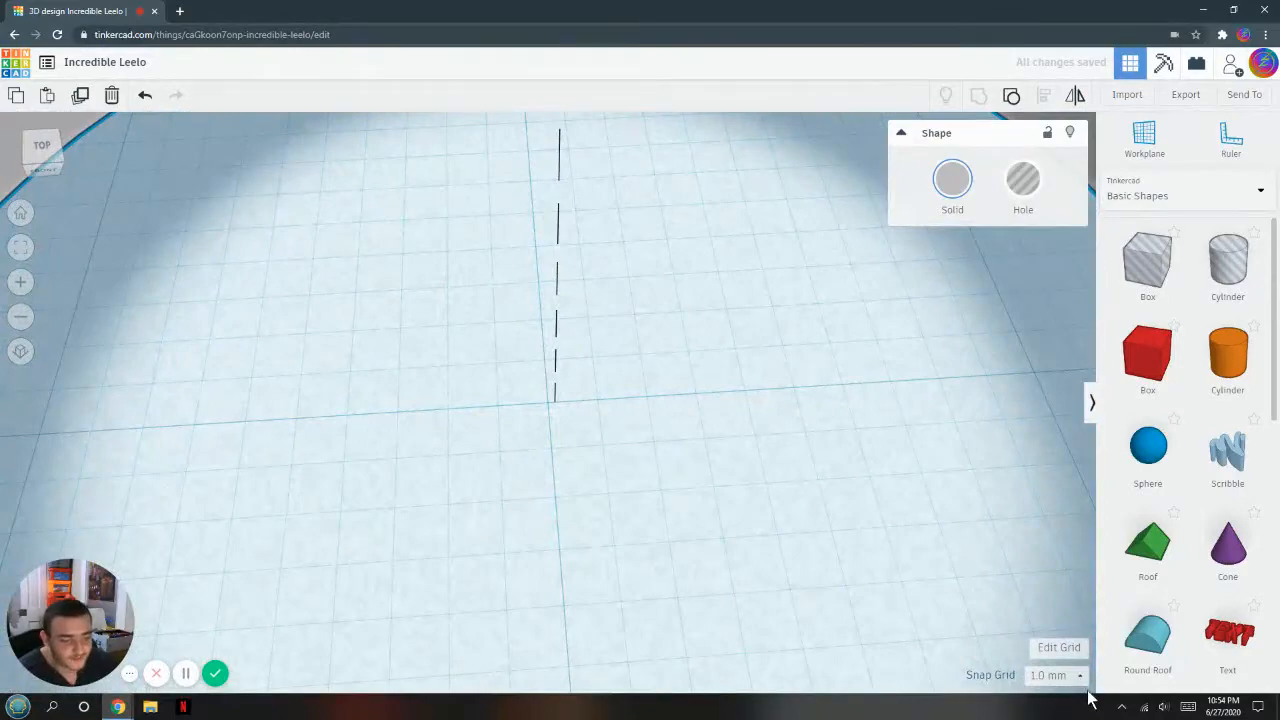
pyautogui.click(1050, 676)
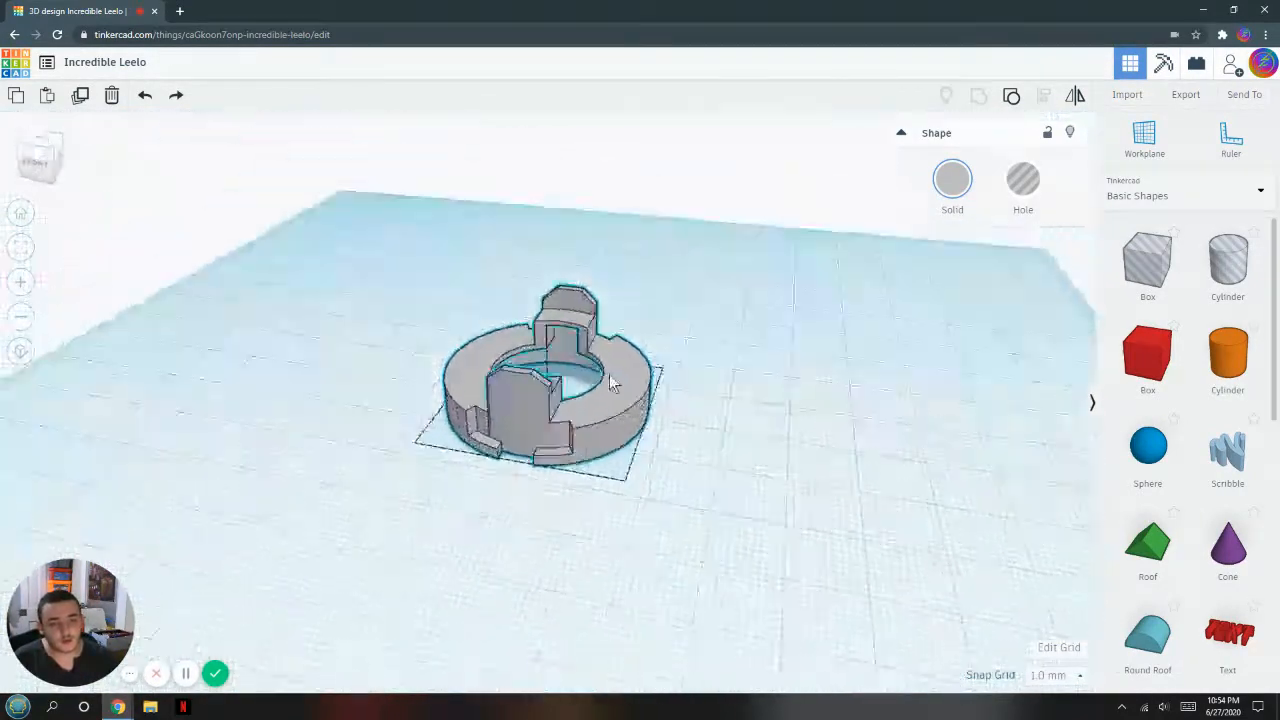
pyautogui.moveTo(610, 380); pyautogui.dragTo(744, 414)
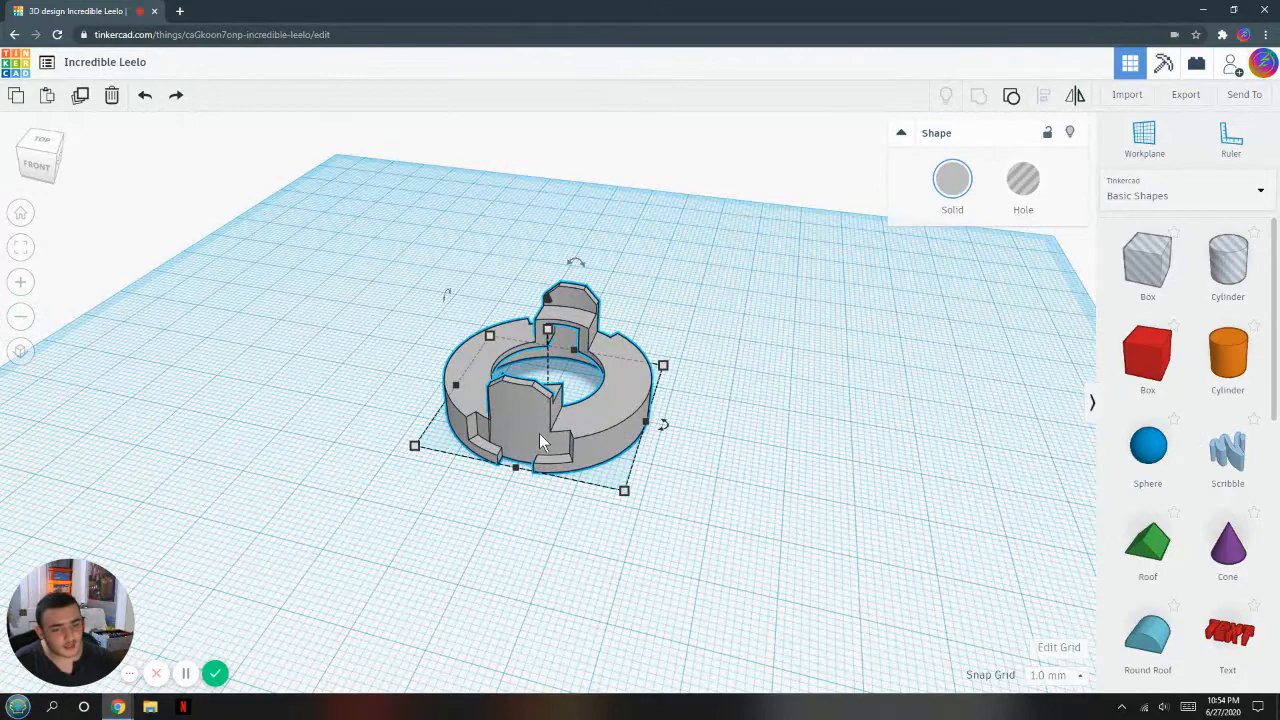
pyautogui.moveTo(490, 440)
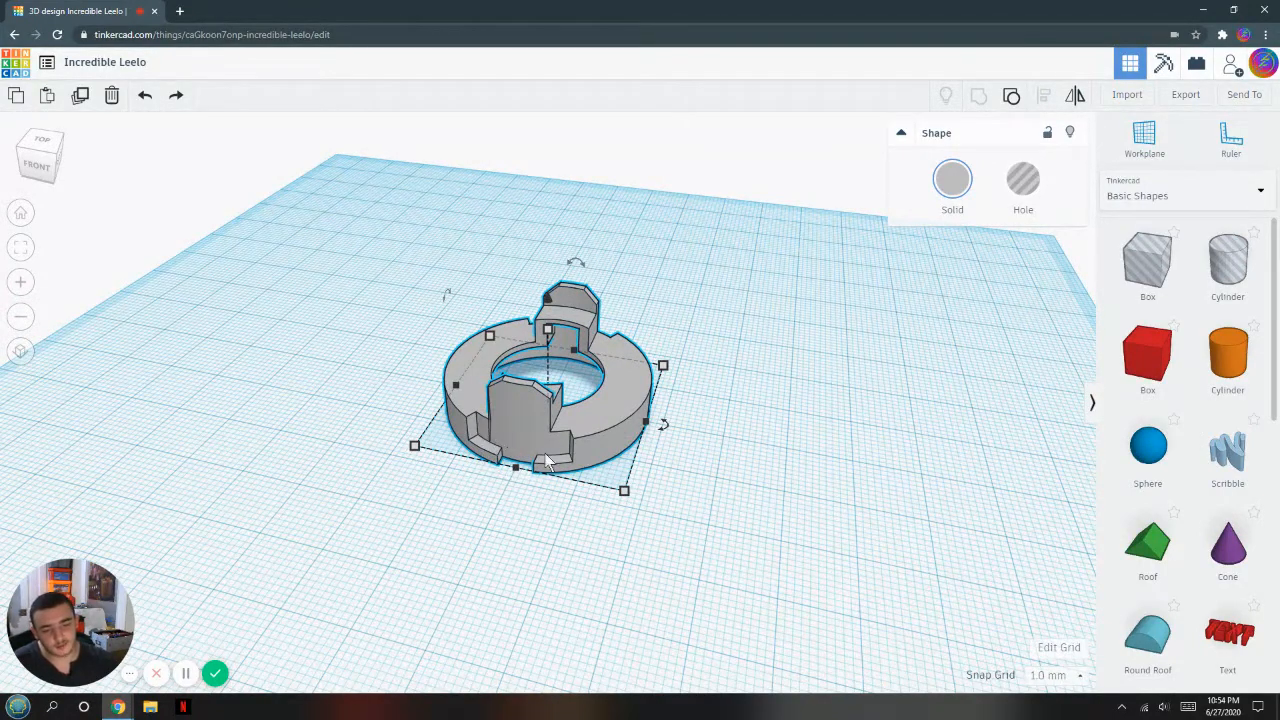
pyautogui.moveTo(650, 468)
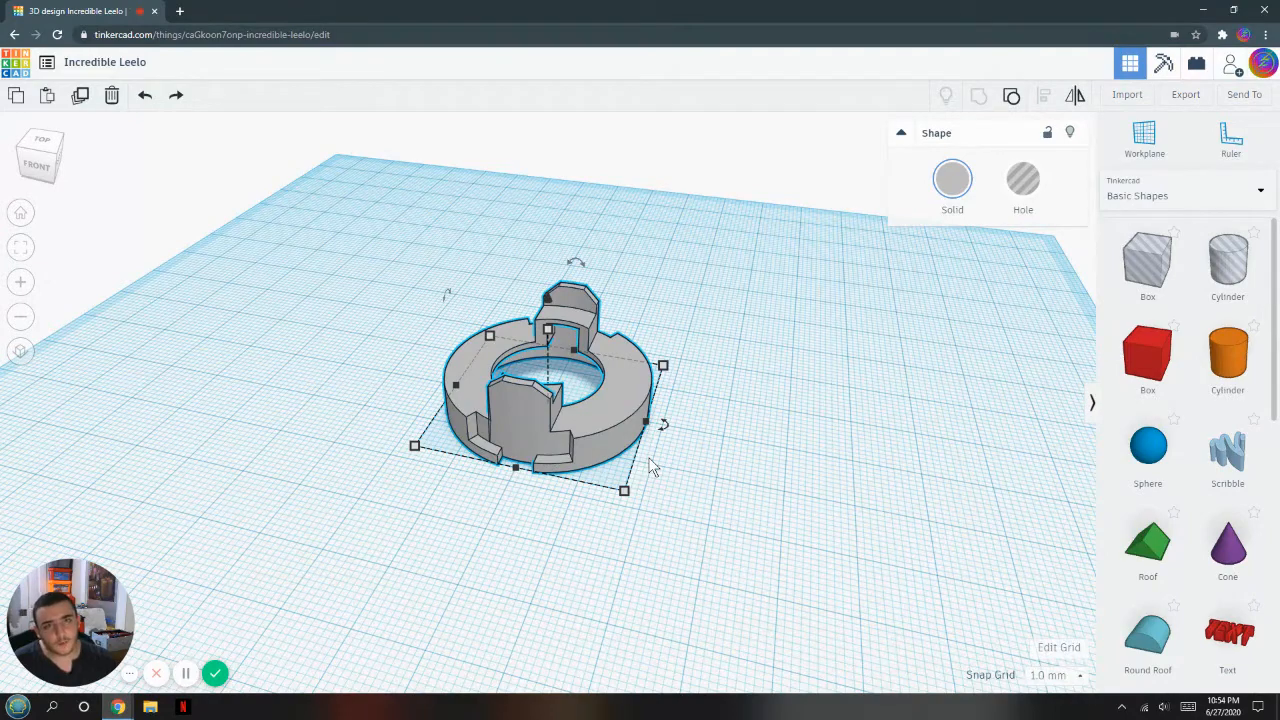
# Drop a Tube from Basic Shapes at the centre of the gray disk core
pyautogui.scroll(-3)
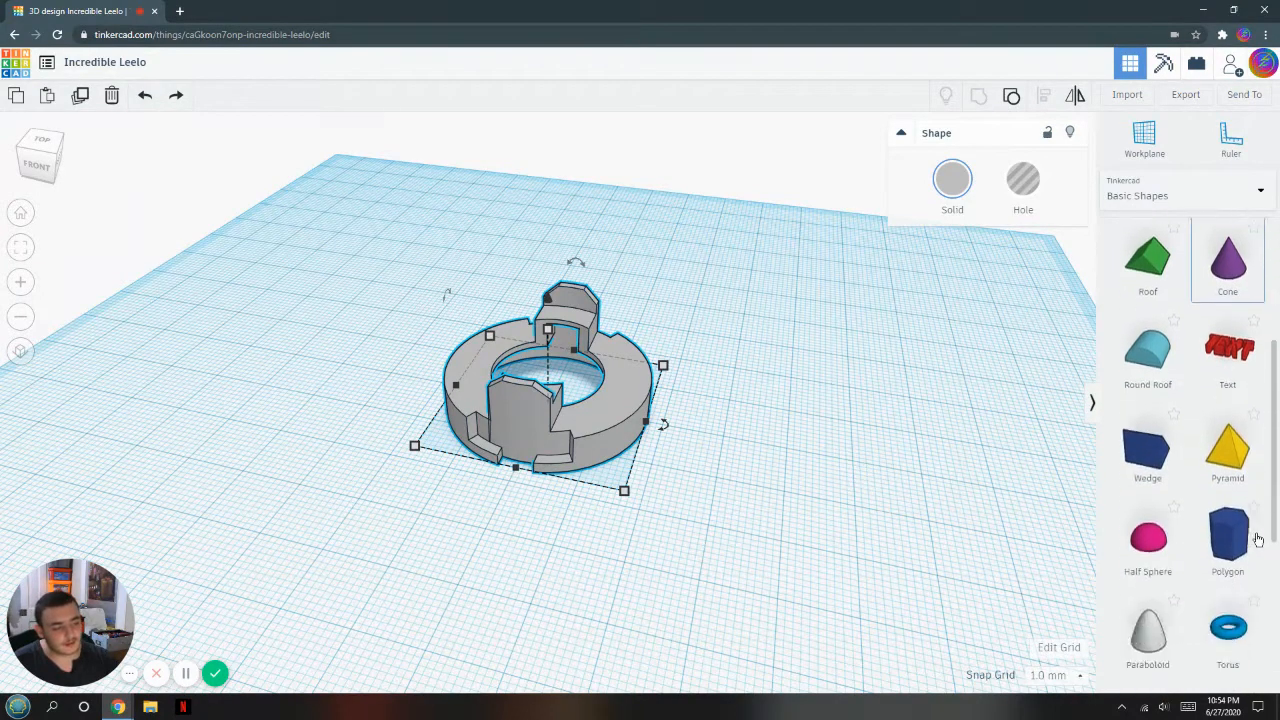
pyautogui.scroll(-3)
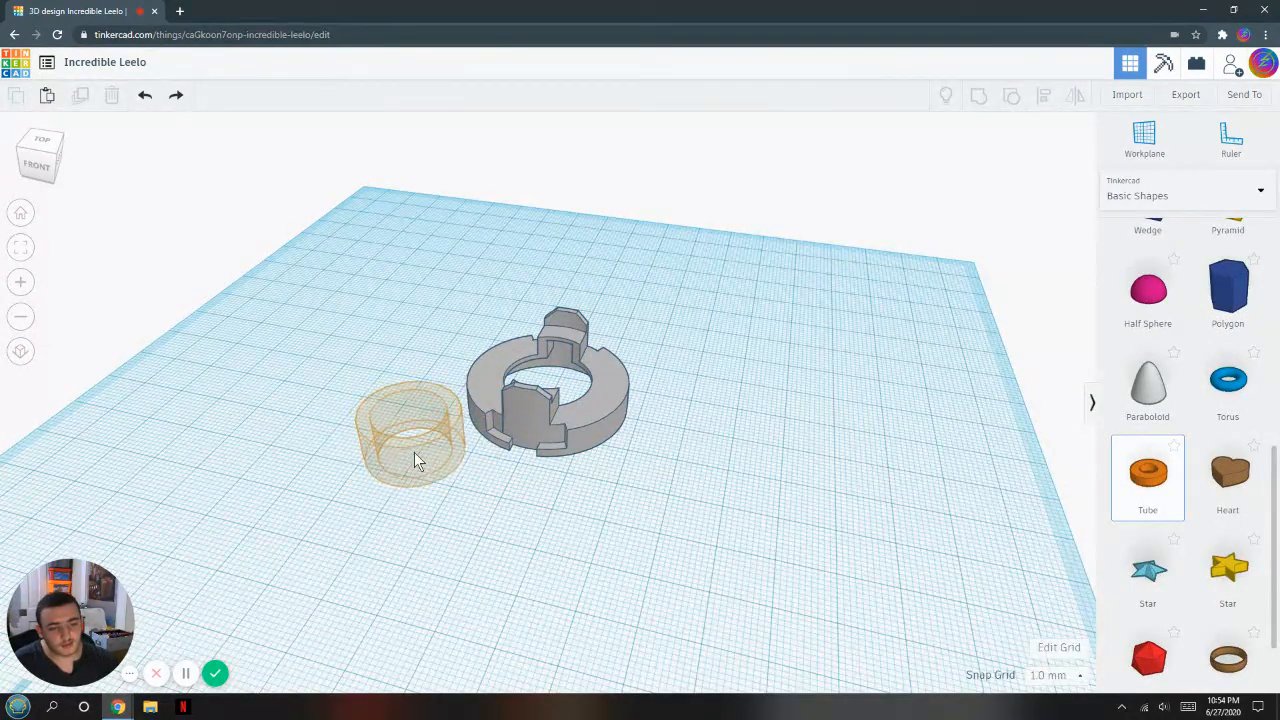
pyautogui.click(410, 436)
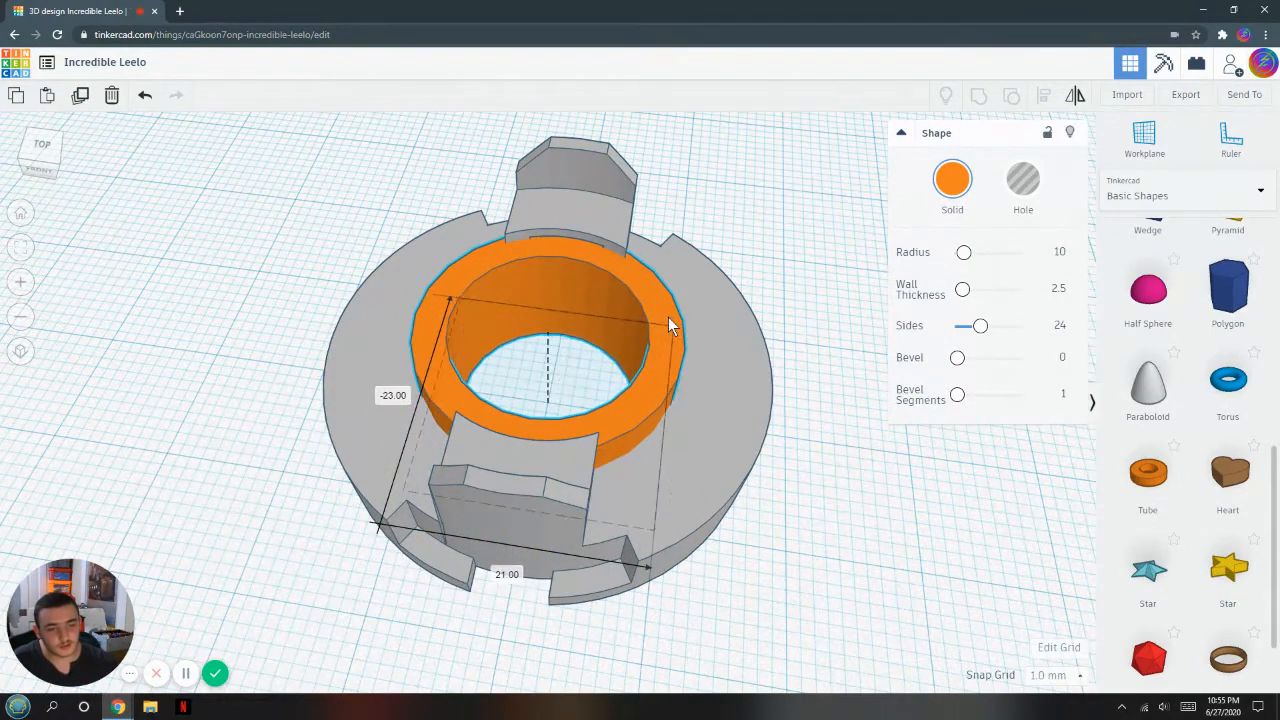
# Give the orange tube 64 sides and enlarge it to 39 by 39 mm around the core
pyautogui.click(564, 316)
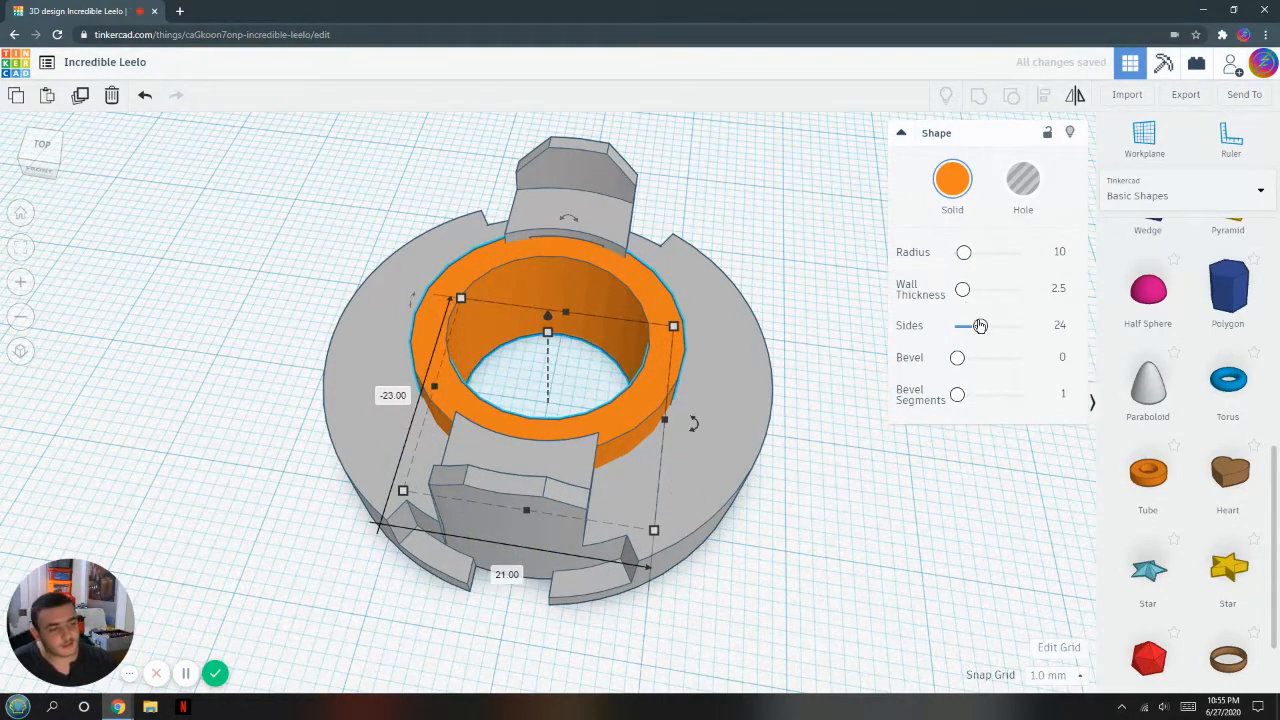
pyautogui.moveTo(980, 326); pyautogui.dragTo(1024, 326)
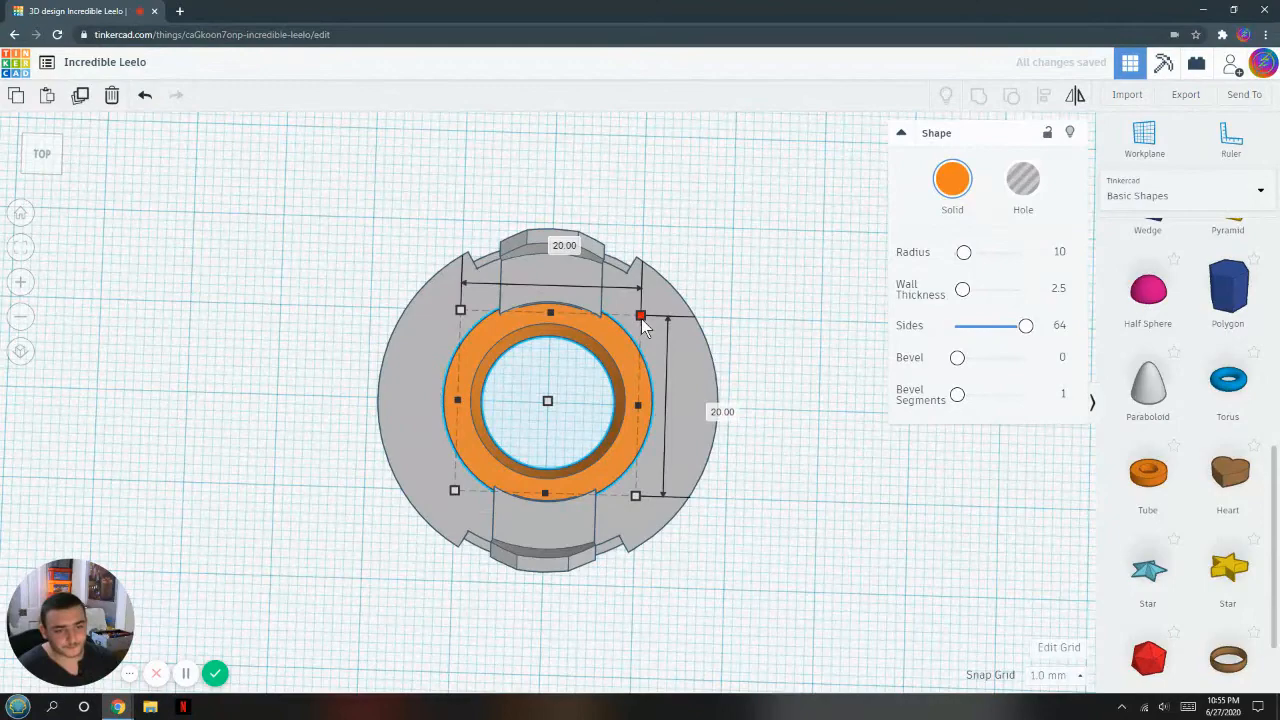
pyautogui.moveTo(640, 316); pyautogui.dragTo(724, 248)
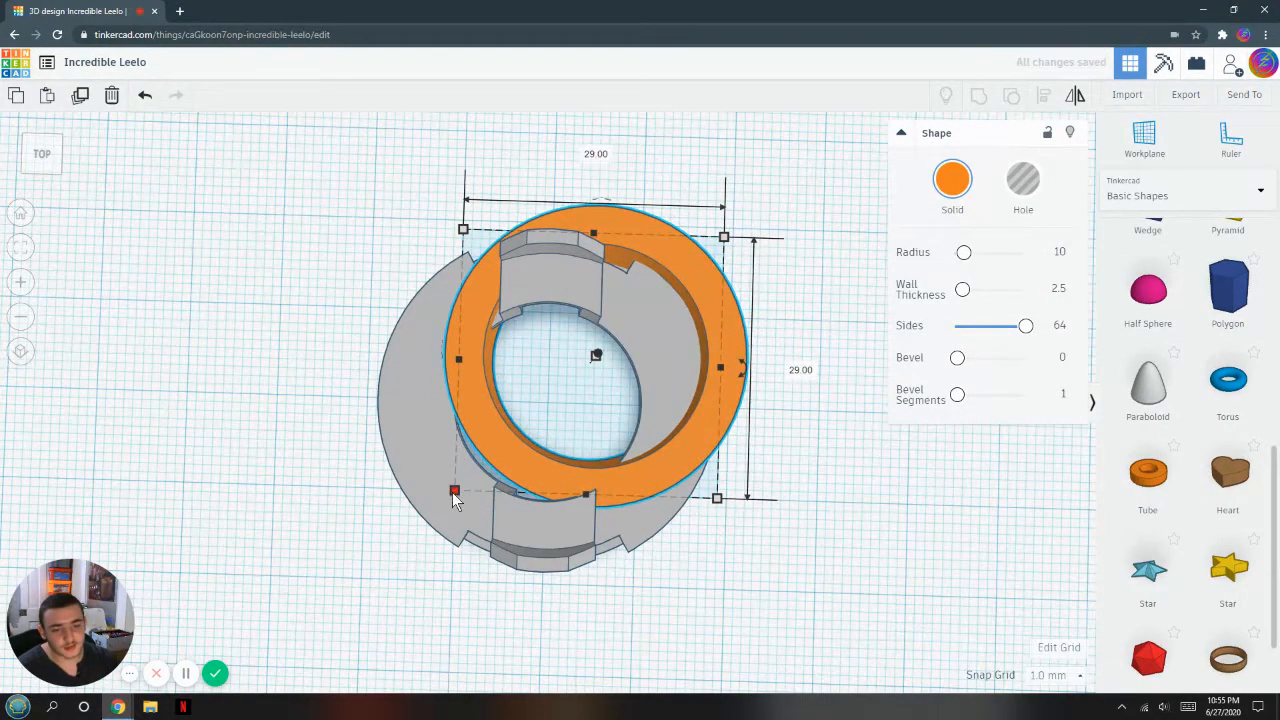
pyautogui.moveTo(456, 496); pyautogui.dragTo(362, 578)
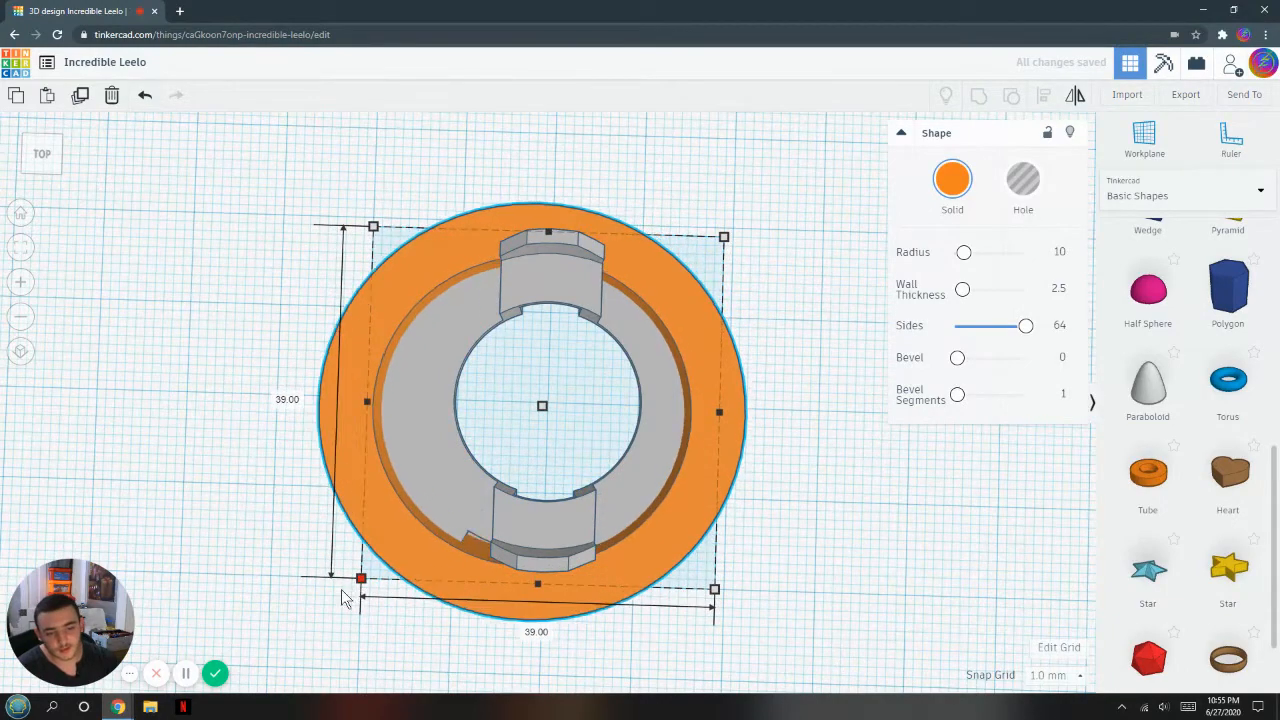
pyautogui.moveTo(362, 576); pyautogui.dragTo(352, 588)
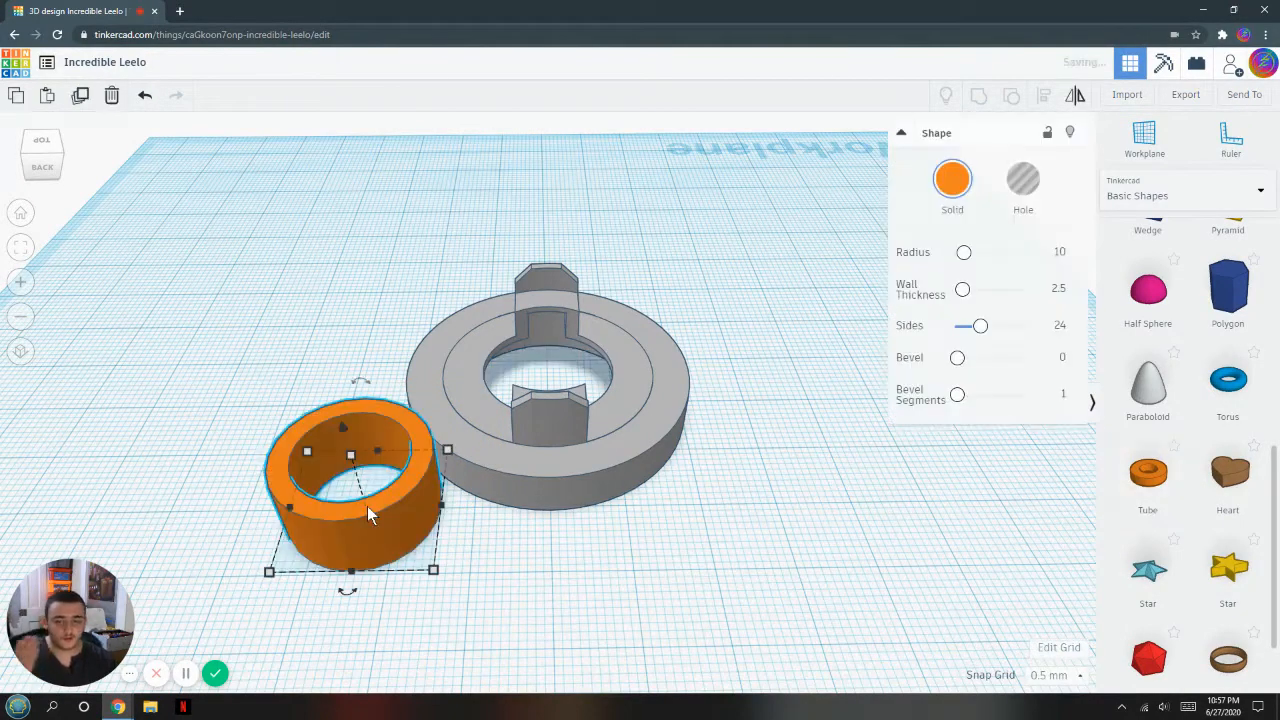
pyautogui.moveTo(680, 350)
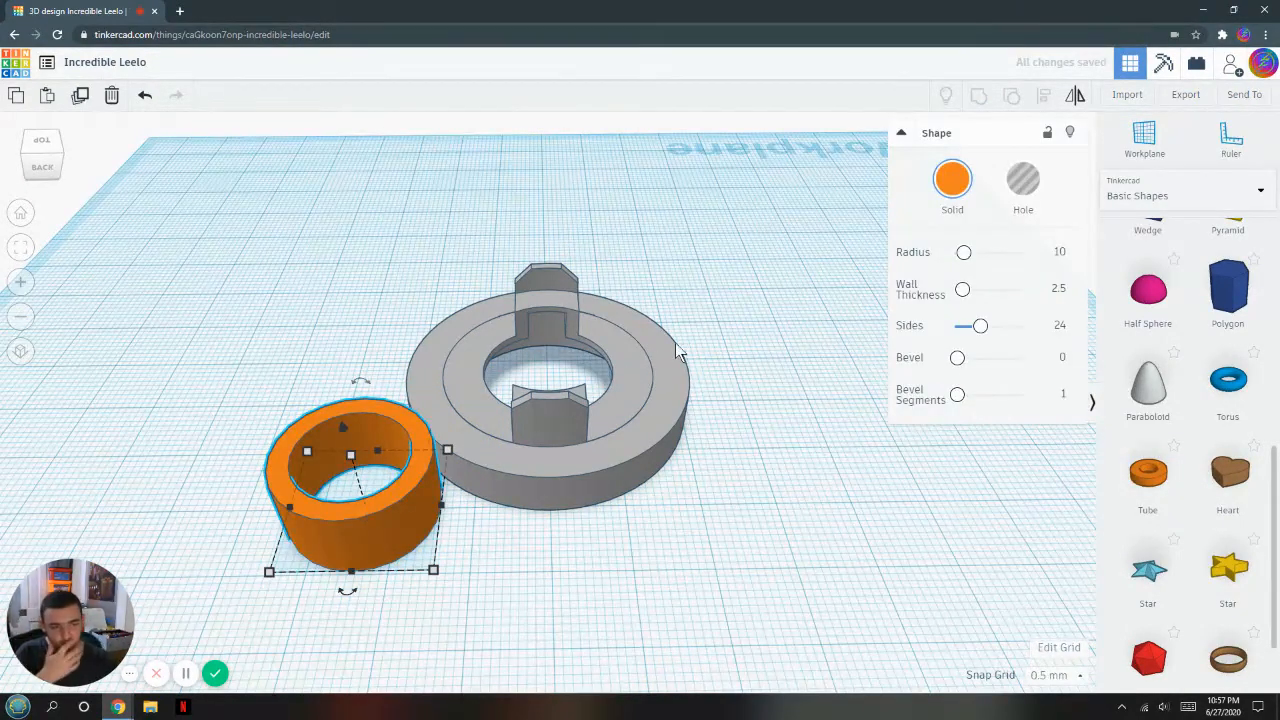
# Drag the tube's Sides slider up to 64 for a smoother ring
pyautogui.moveTo(980, 324); pyautogui.dragTo(1024, 324)
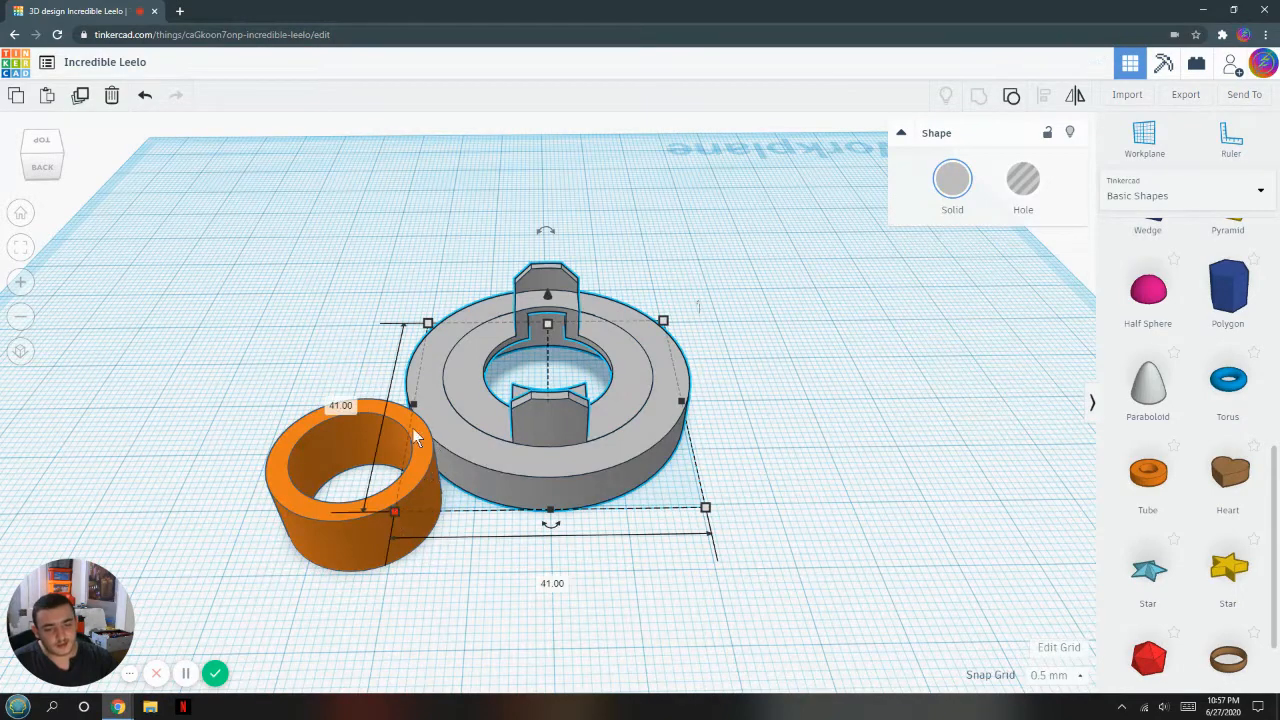
pyautogui.moveTo(556, 590)
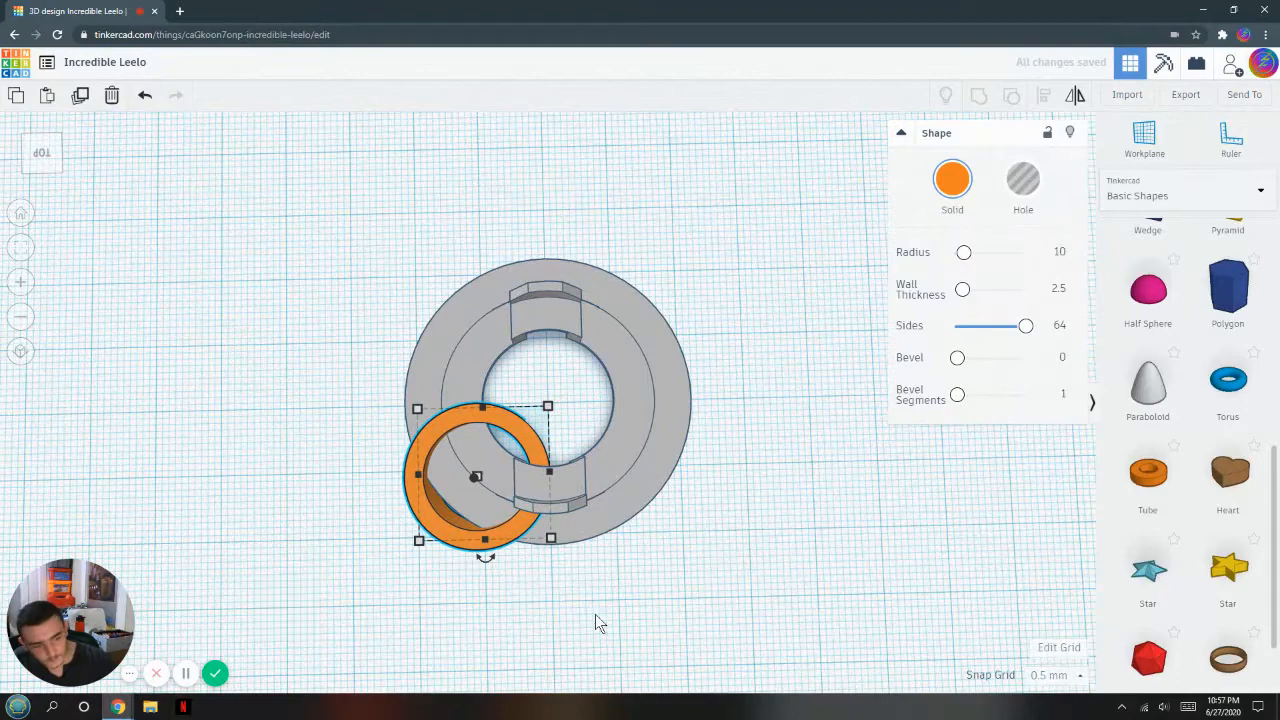
# With Snap Grid at 1 mm, enlarge the tube to about 42 by 44.5 mm over the core
pyautogui.click(1052, 674)
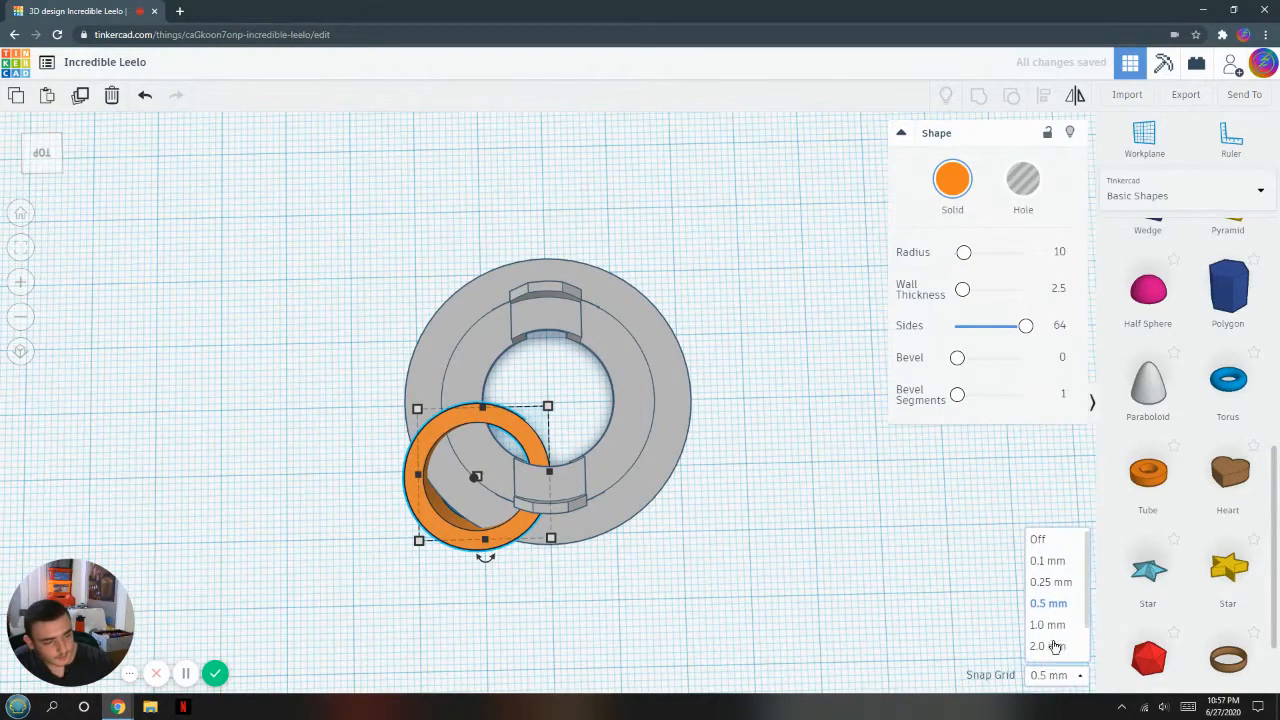
pyautogui.click(1048, 624)
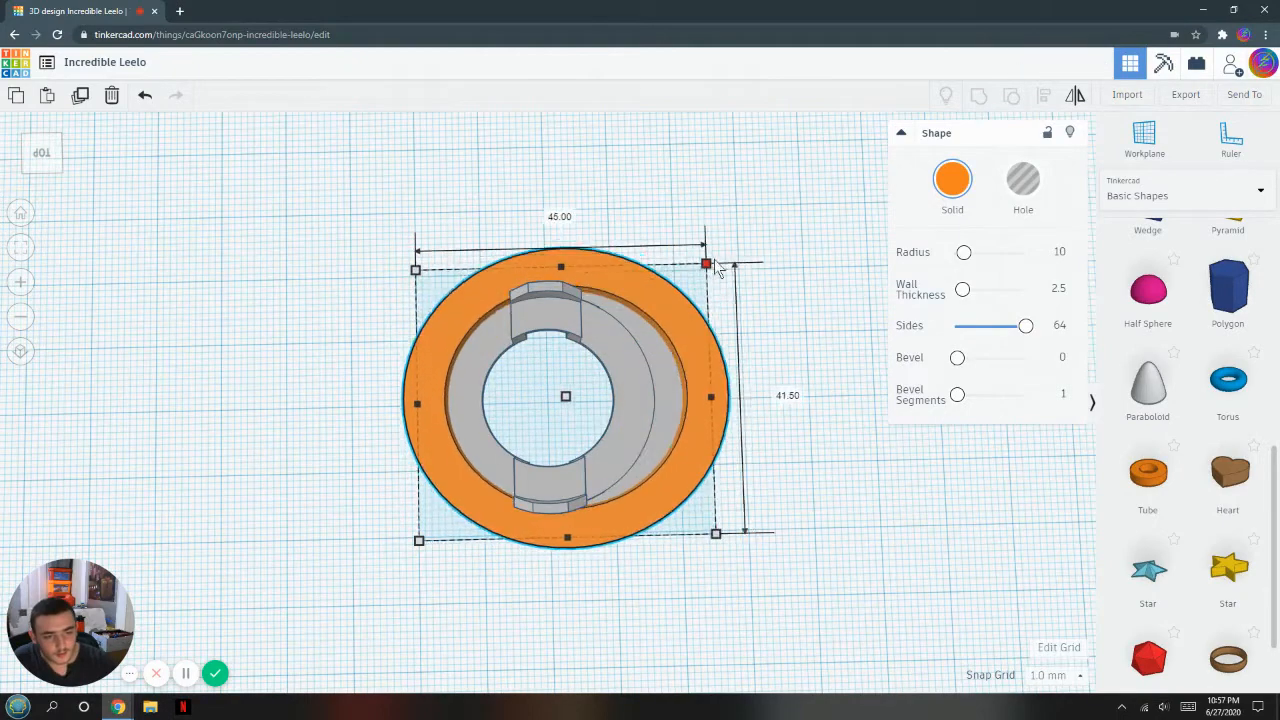
pyautogui.moveTo(708, 262); pyautogui.dragTo(684, 244)
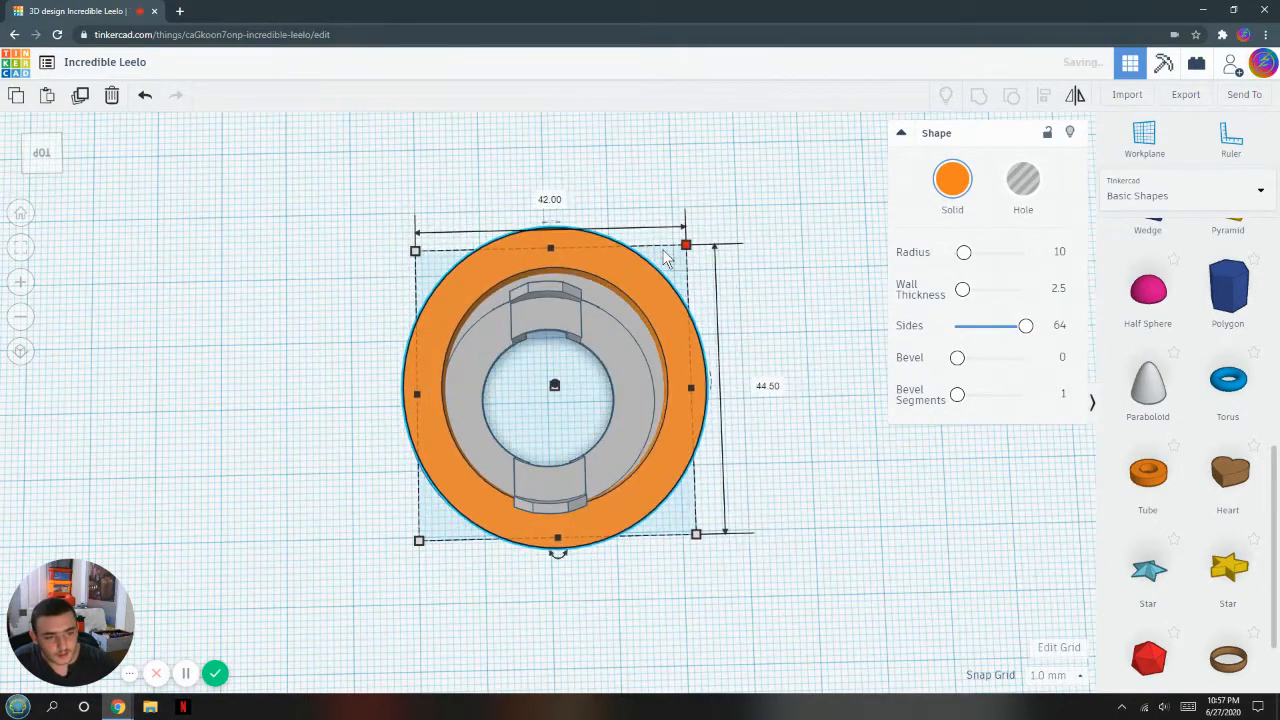
pyautogui.moveTo(556, 384); pyautogui.dragTo(556, 350)
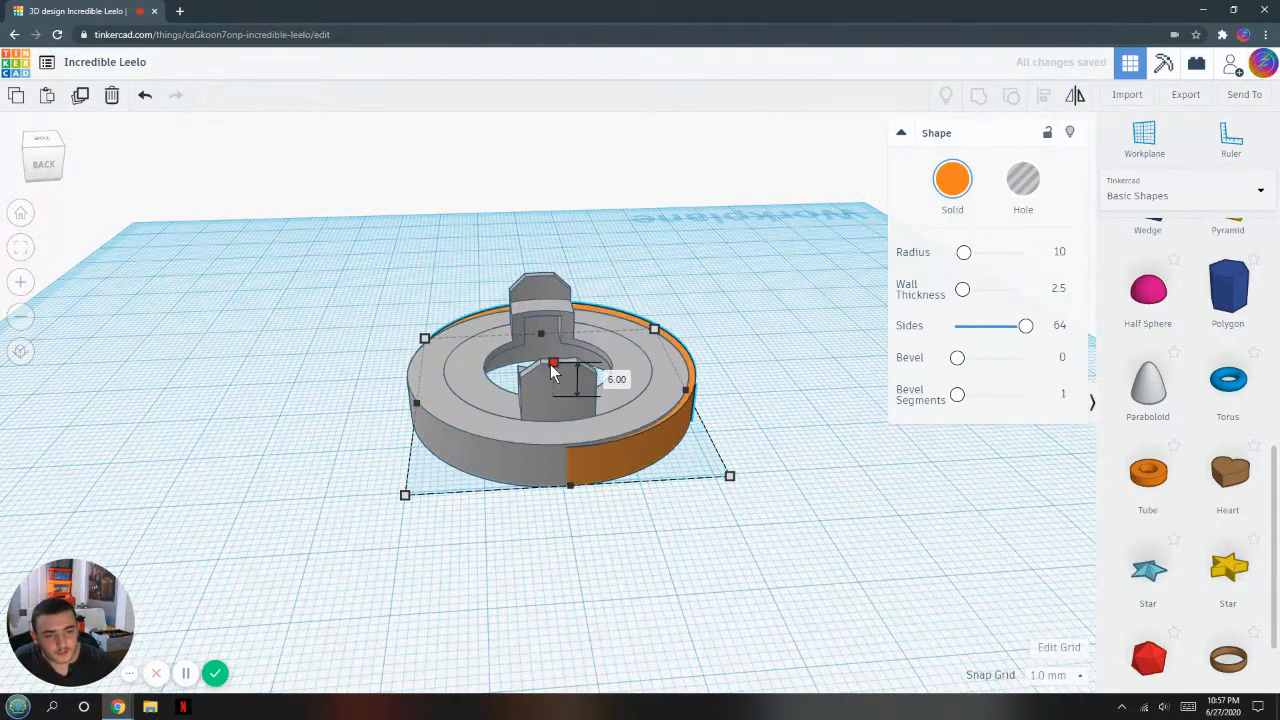
# Switch Snap Grid to 0.5 mm and adjust the tube's height around the core's base
pyautogui.click(1056, 674)
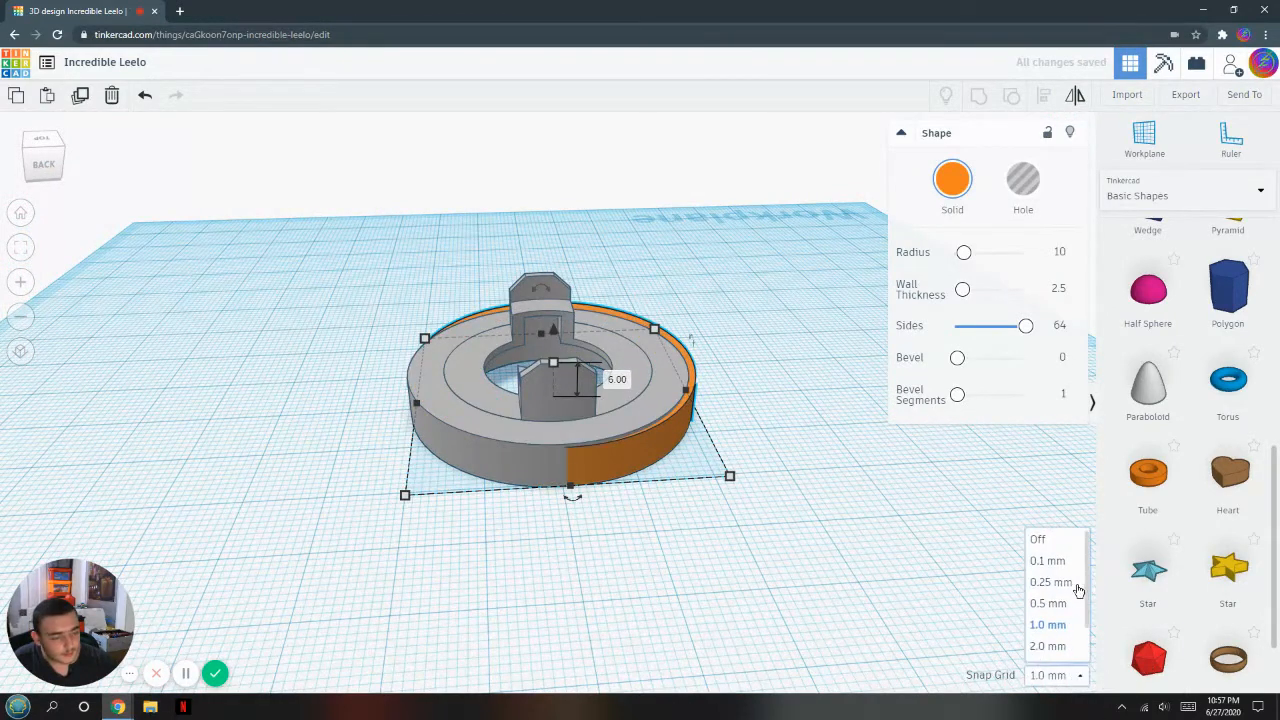
pyautogui.click(1048, 604)
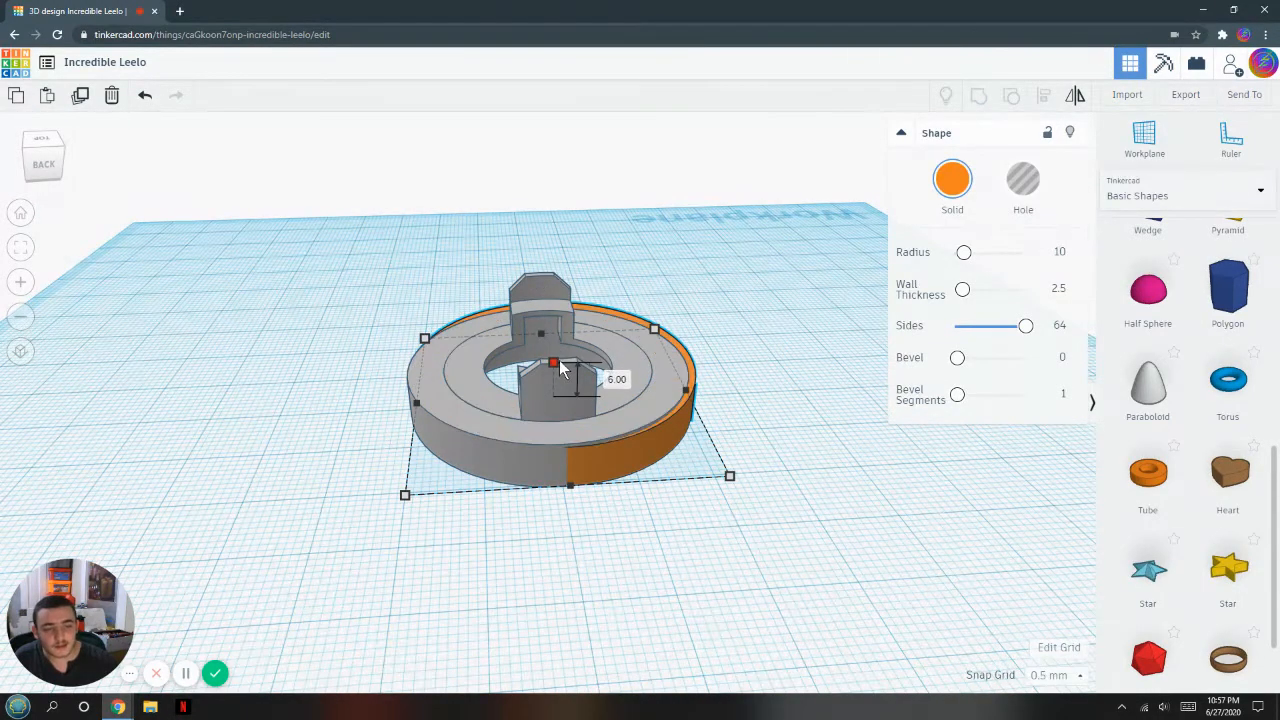
pyautogui.moveTo(554, 362); pyautogui.dragTo(554, 388)
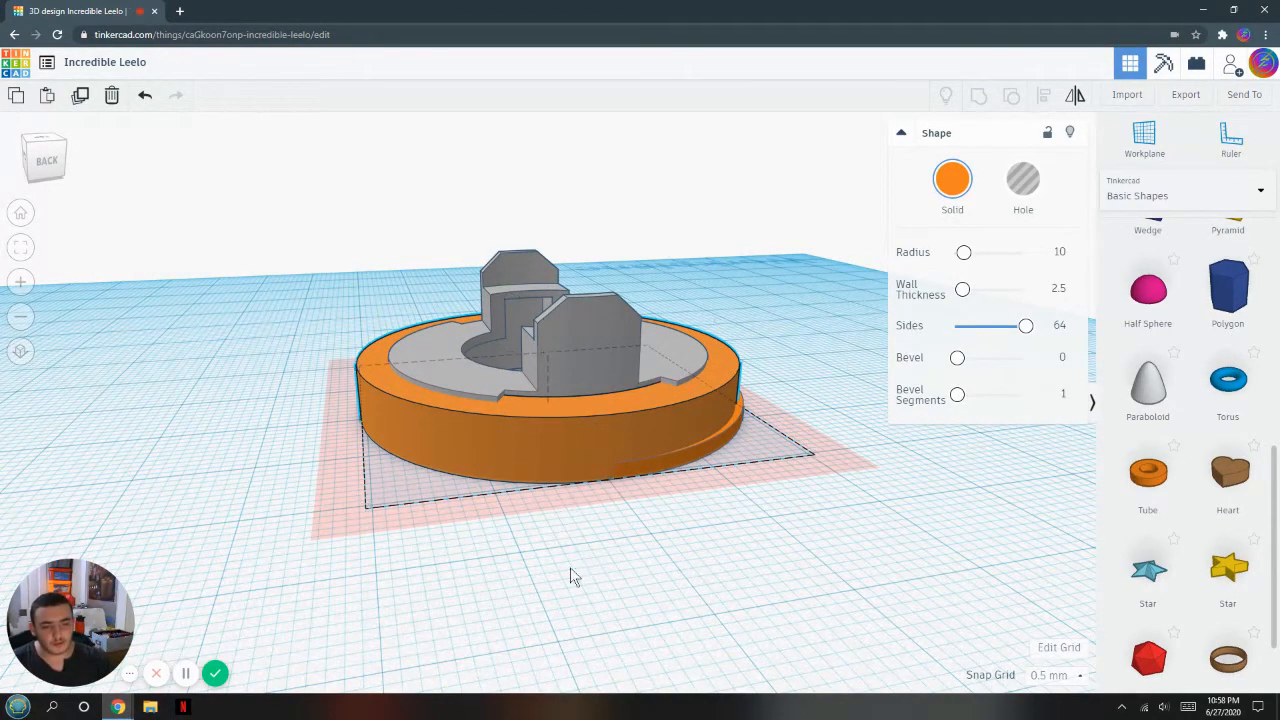
# Reselect the orange tube and widen it to 46 by 46 mm past the core's rim
pyautogui.moveTo(576, 576); pyautogui.dragTo(864, 518)
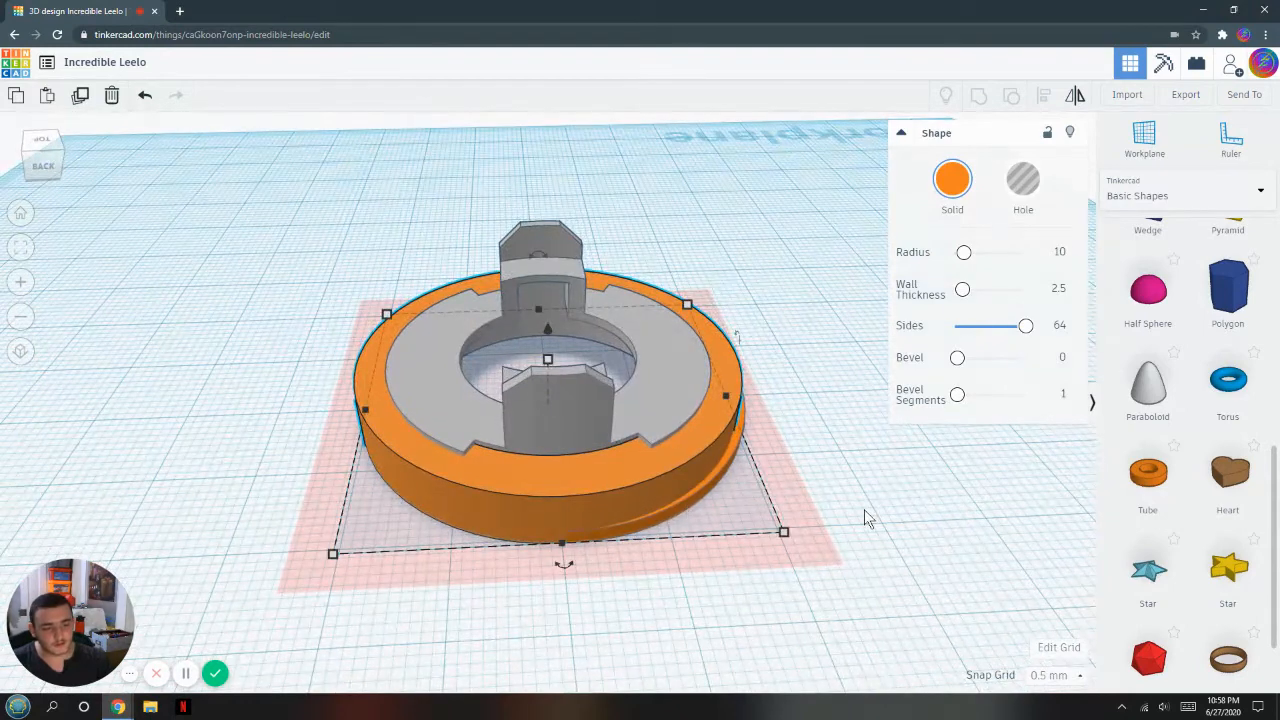
pyautogui.click(870, 520)
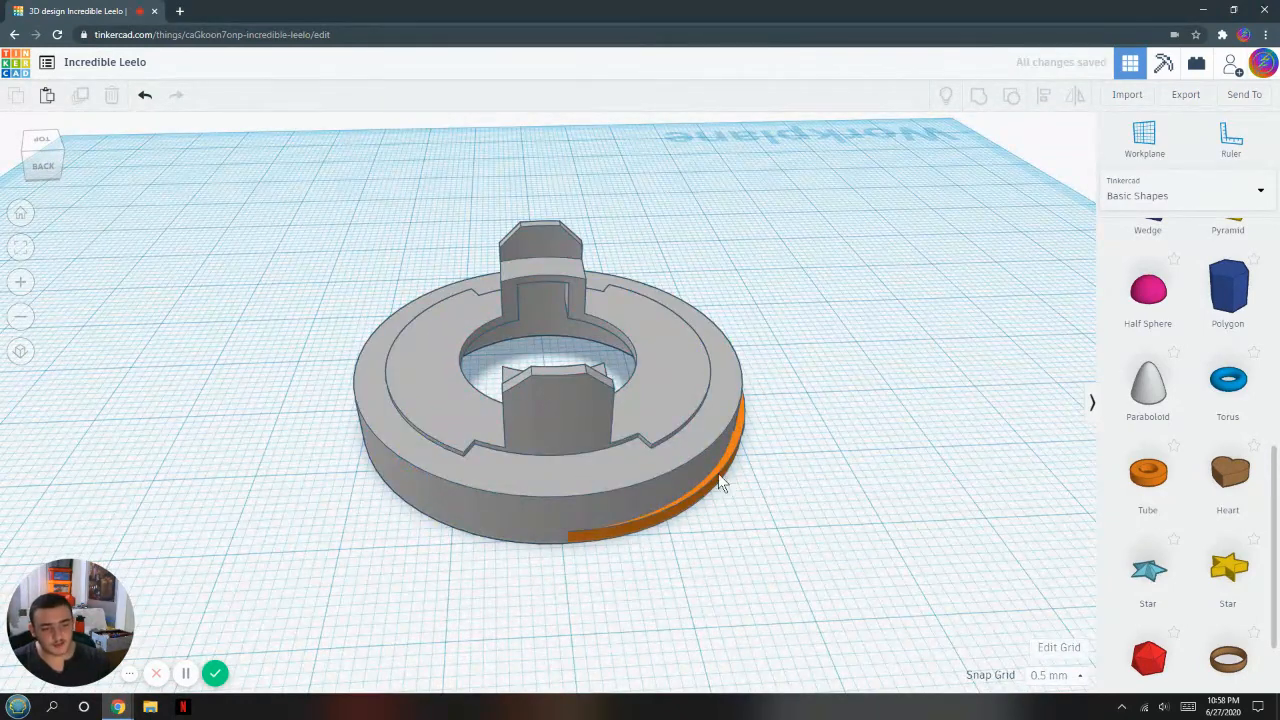
pyautogui.click(690, 480)
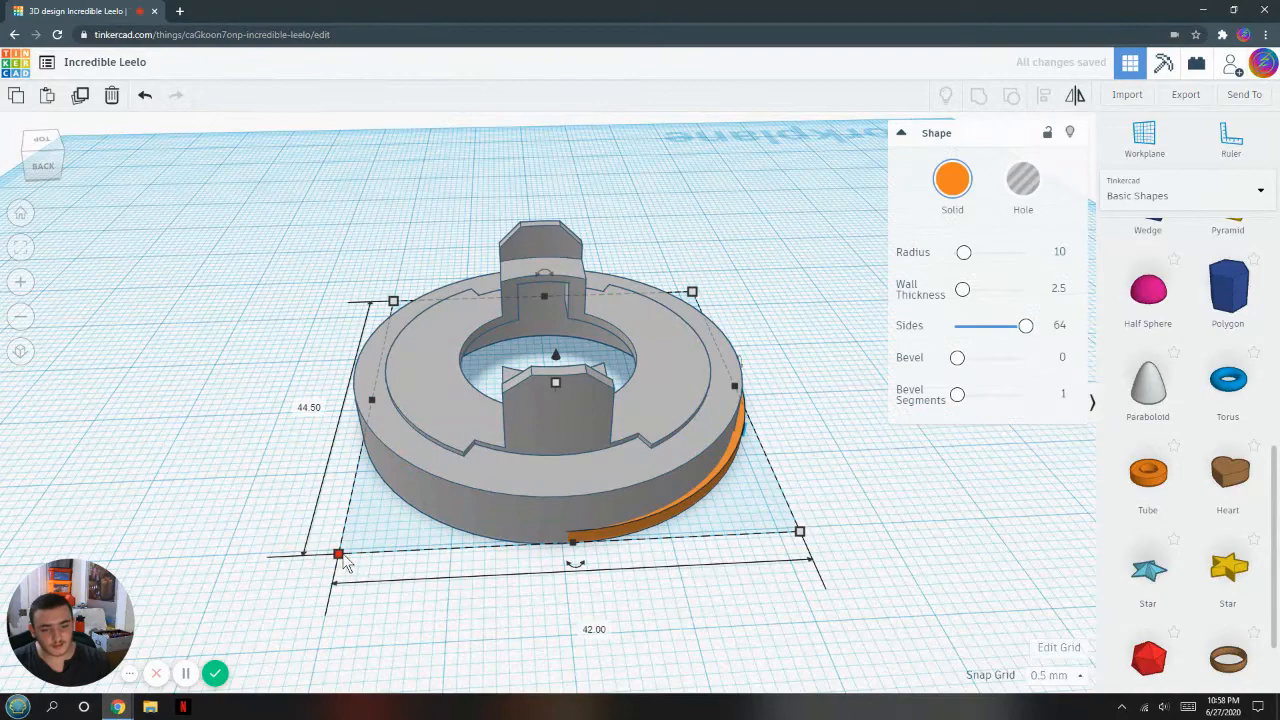
pyautogui.moveTo(338, 552); pyautogui.dragTo(304, 564)
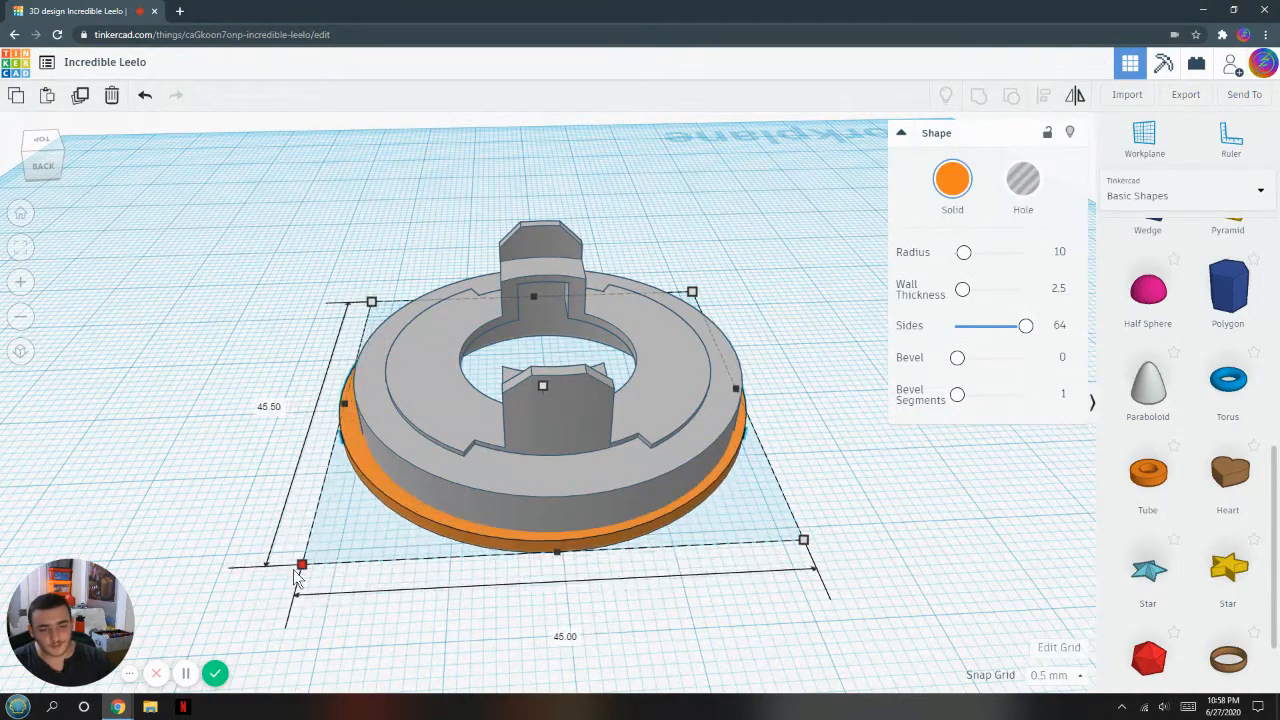
pyautogui.moveTo(302, 564); pyautogui.dragTo(288, 572)
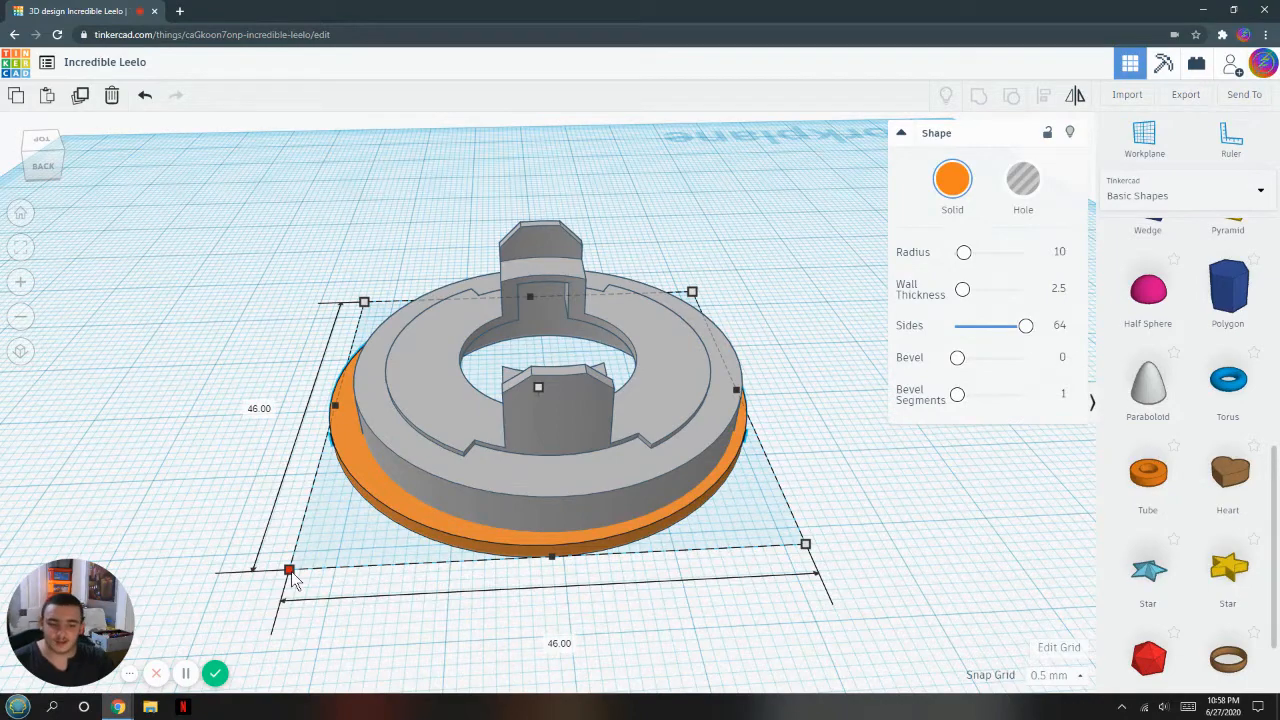
pyautogui.moveTo(288, 572); pyautogui.dragTo(312, 568)
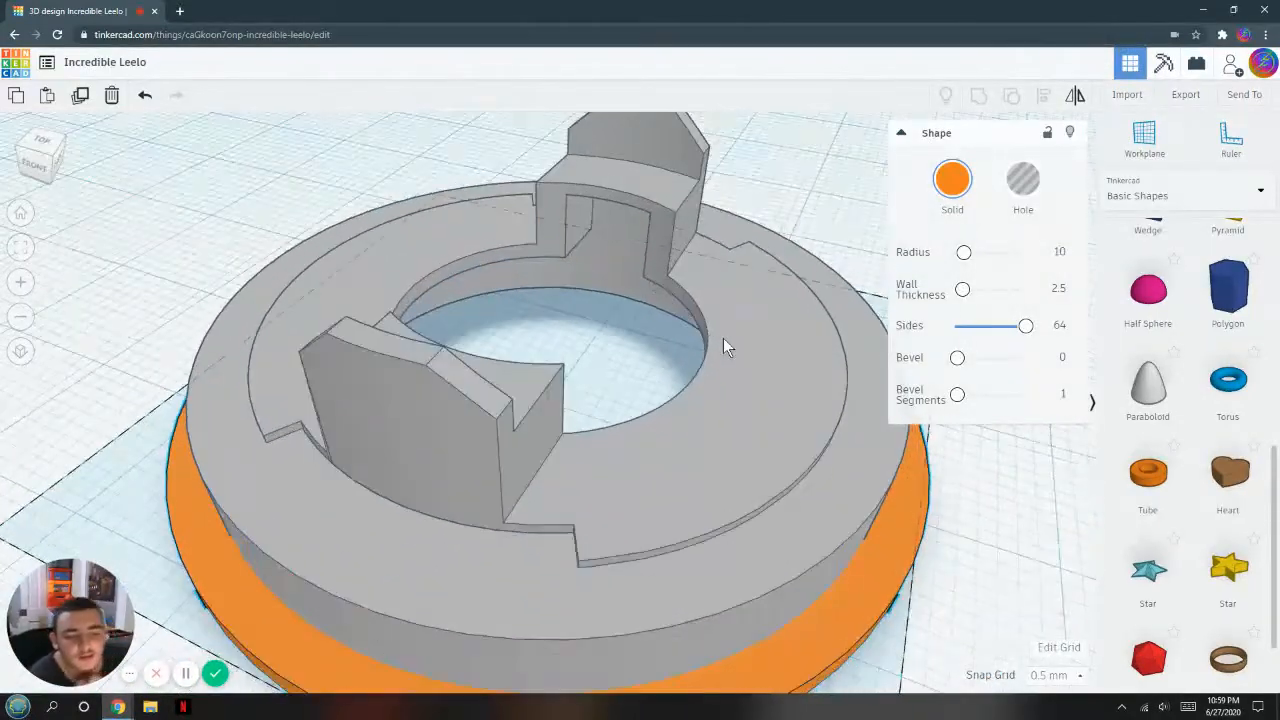
# Check underneath, then with a 1 mm wall raise the tube to enclose the core's disk
pyautogui.moveTo(728, 348); pyautogui.dragTo(704, 234)
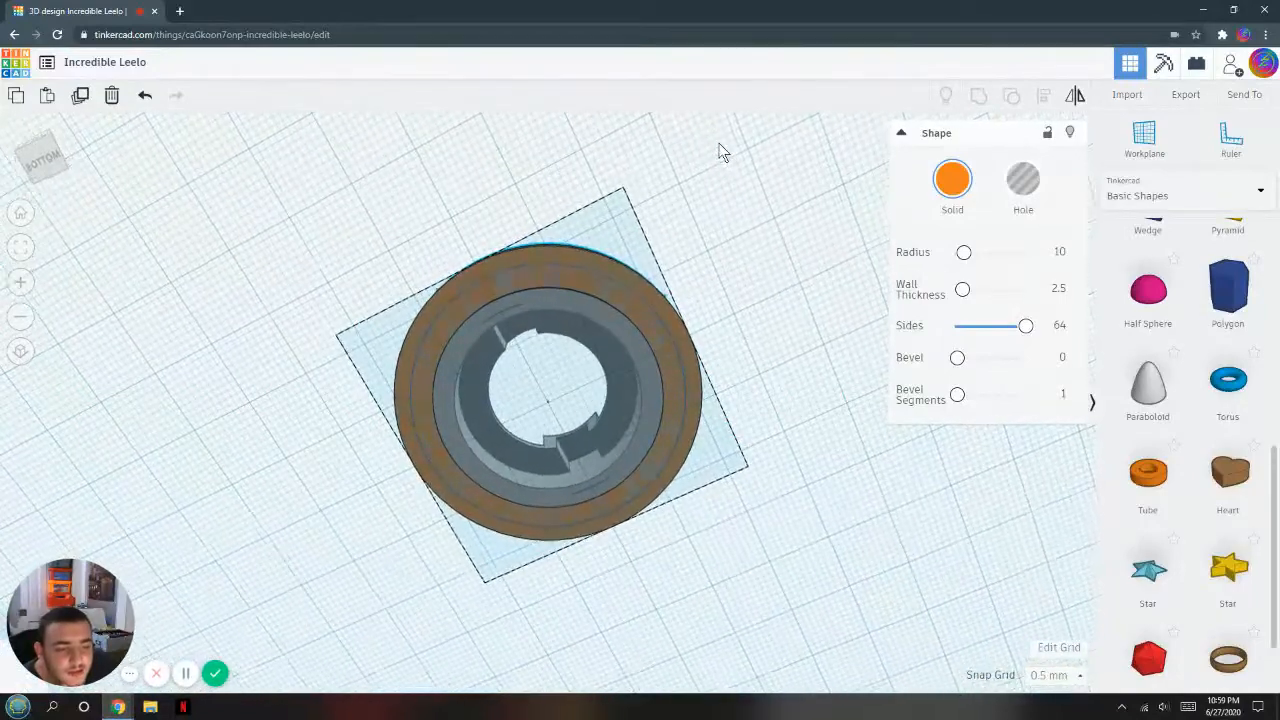
pyautogui.click(550, 400)
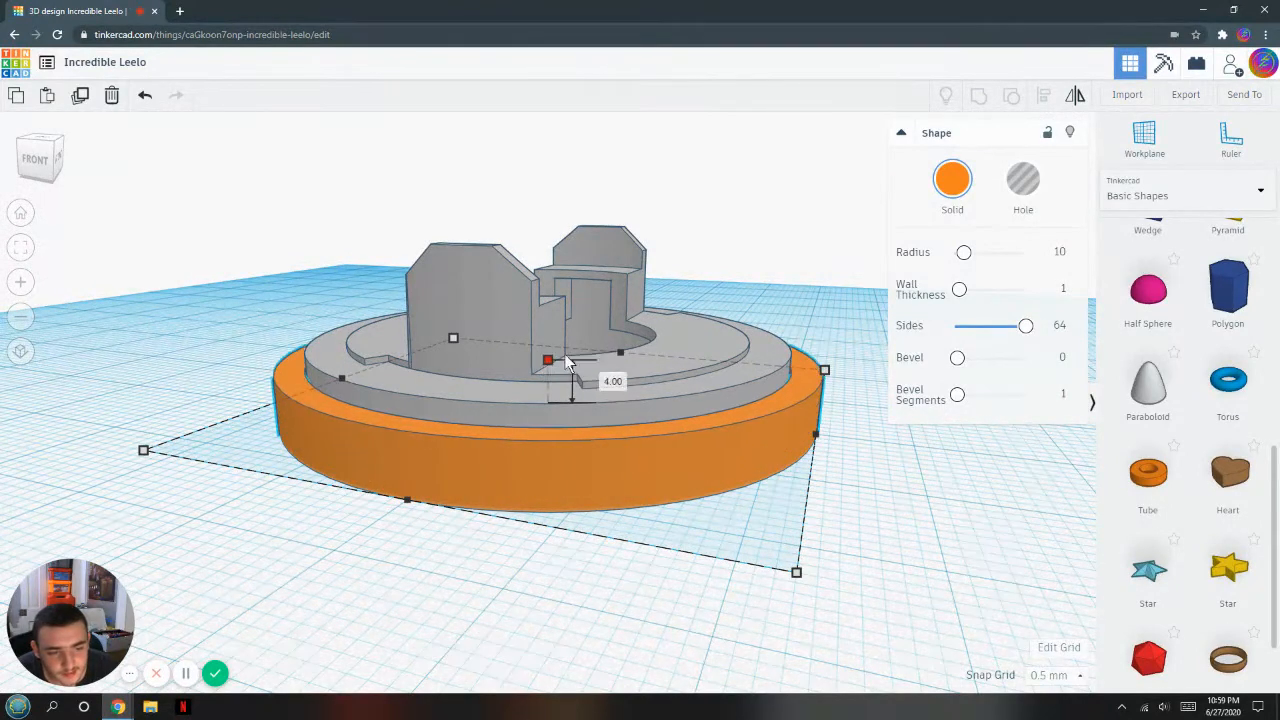
pyautogui.moveTo(548, 360); pyautogui.dragTo(548, 336)
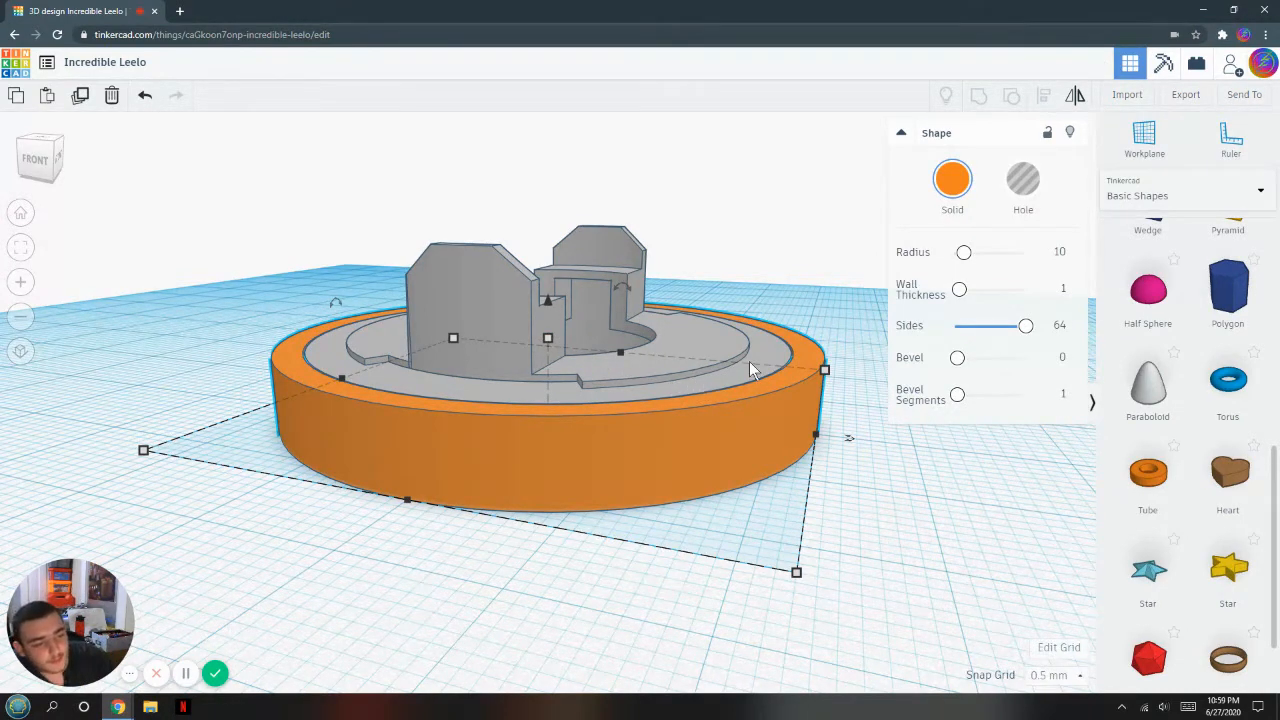
pyautogui.moveTo(640, 380)
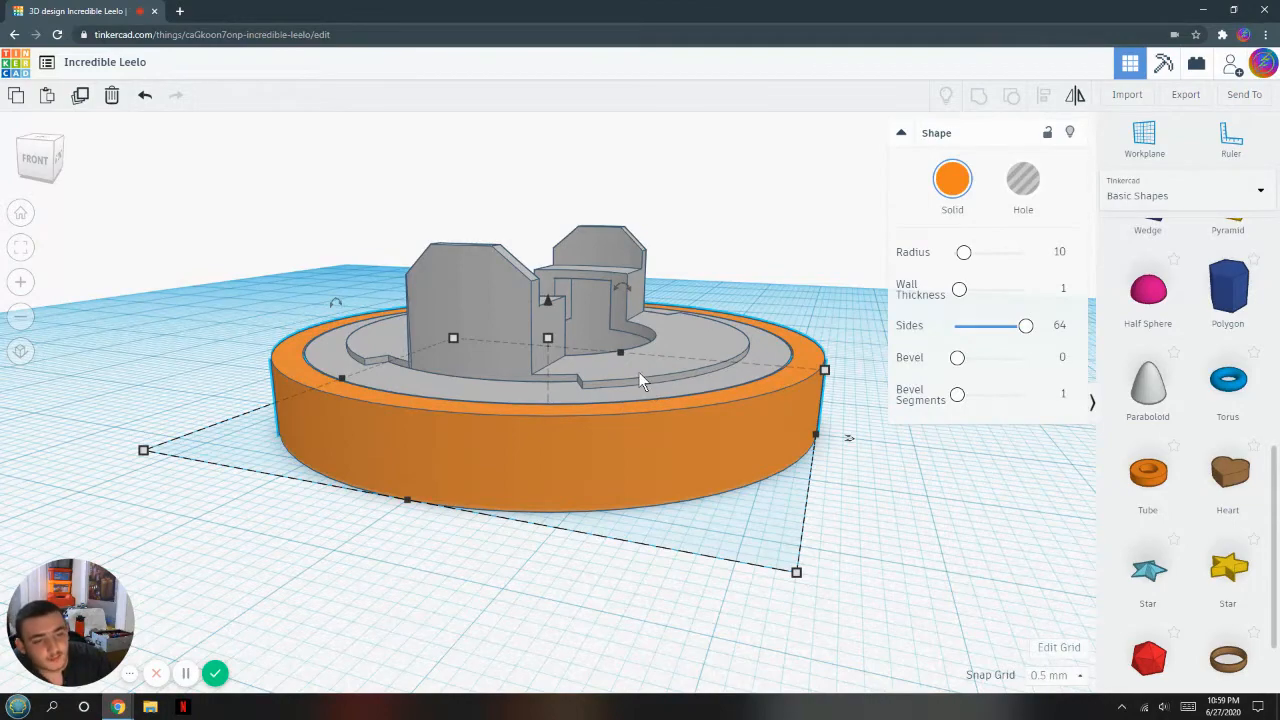
pyautogui.moveTo(640, 396)
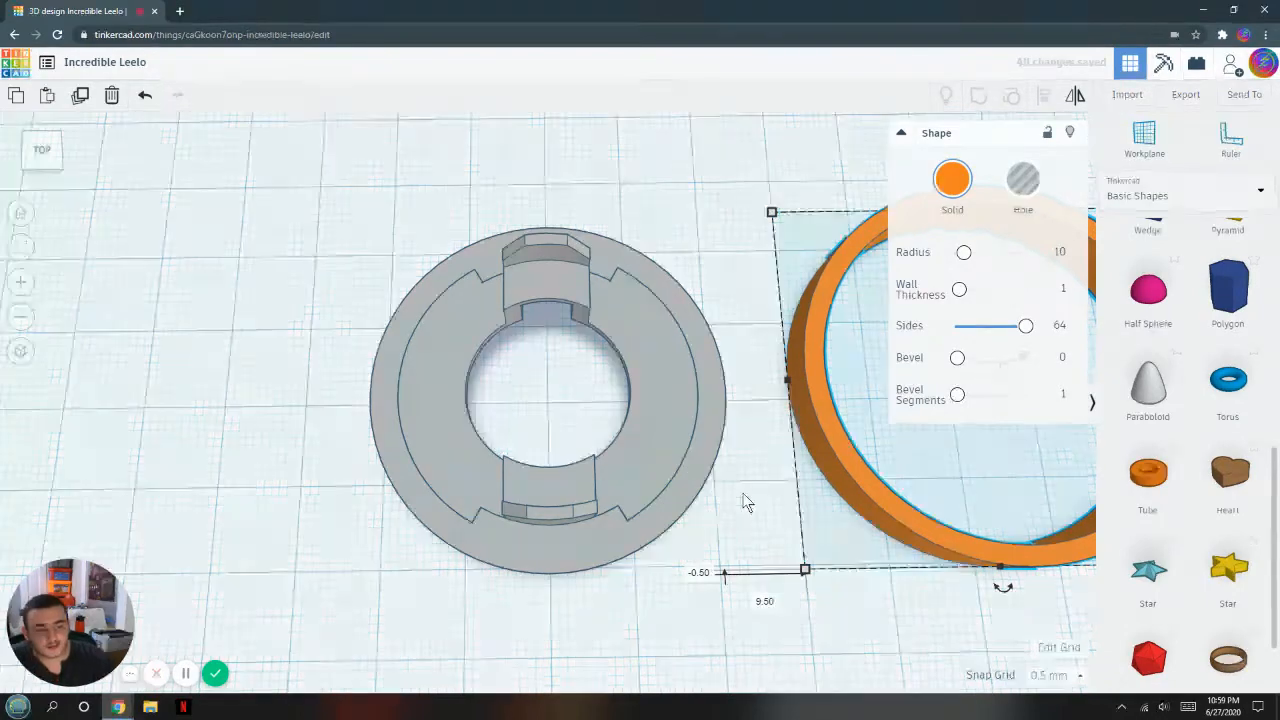
# Deselect the orange ring after moving it beside the gray core
pyautogui.click(560, 550)
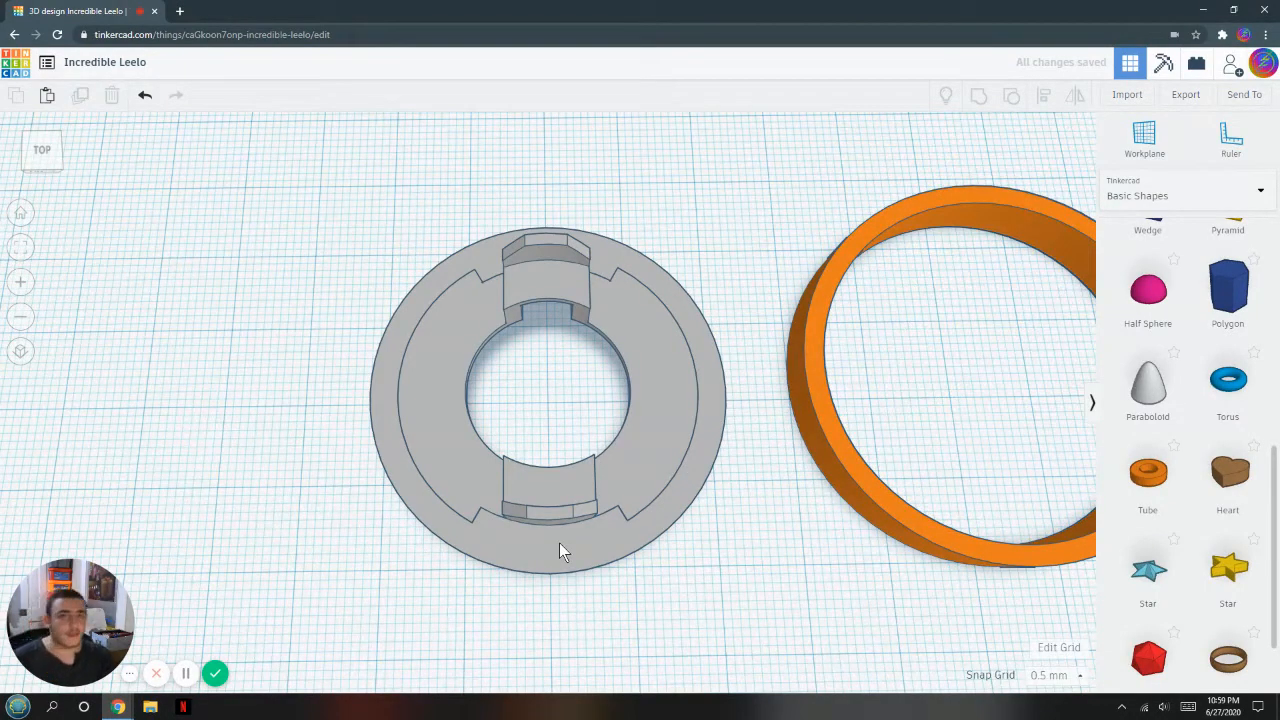
pyautogui.moveTo(744, 456)
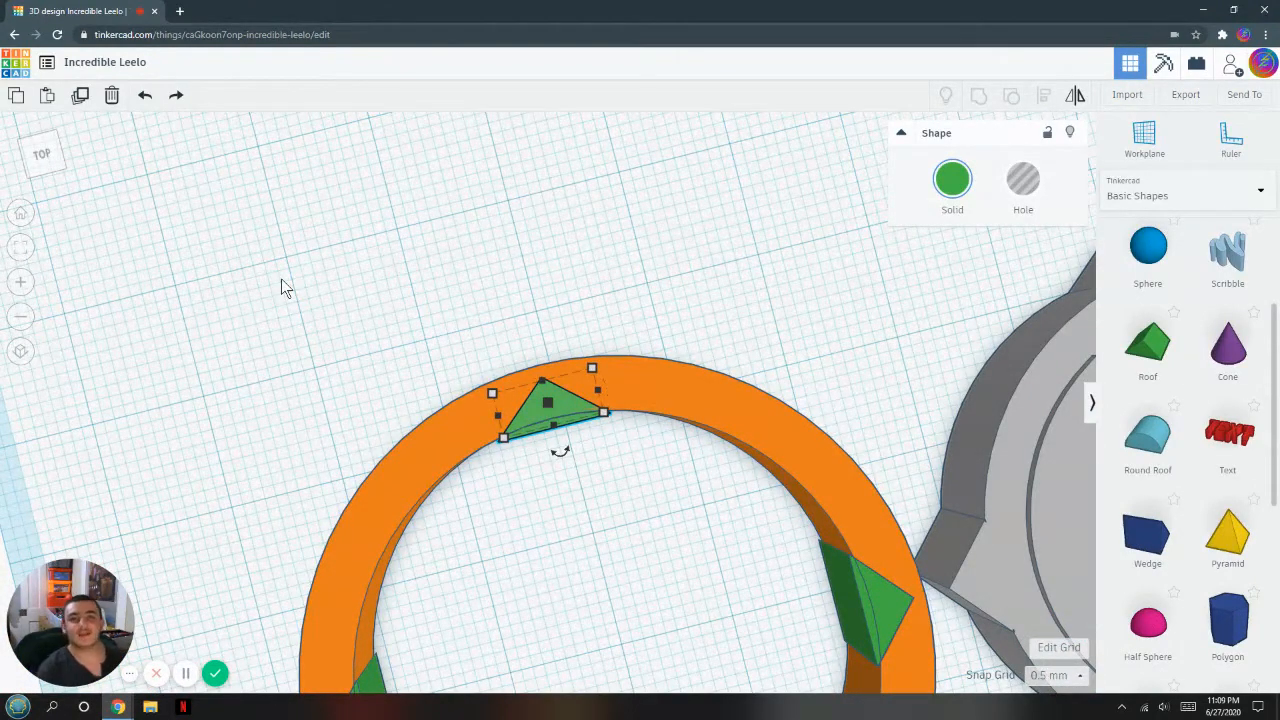
pyautogui.moveTo(80, 184)
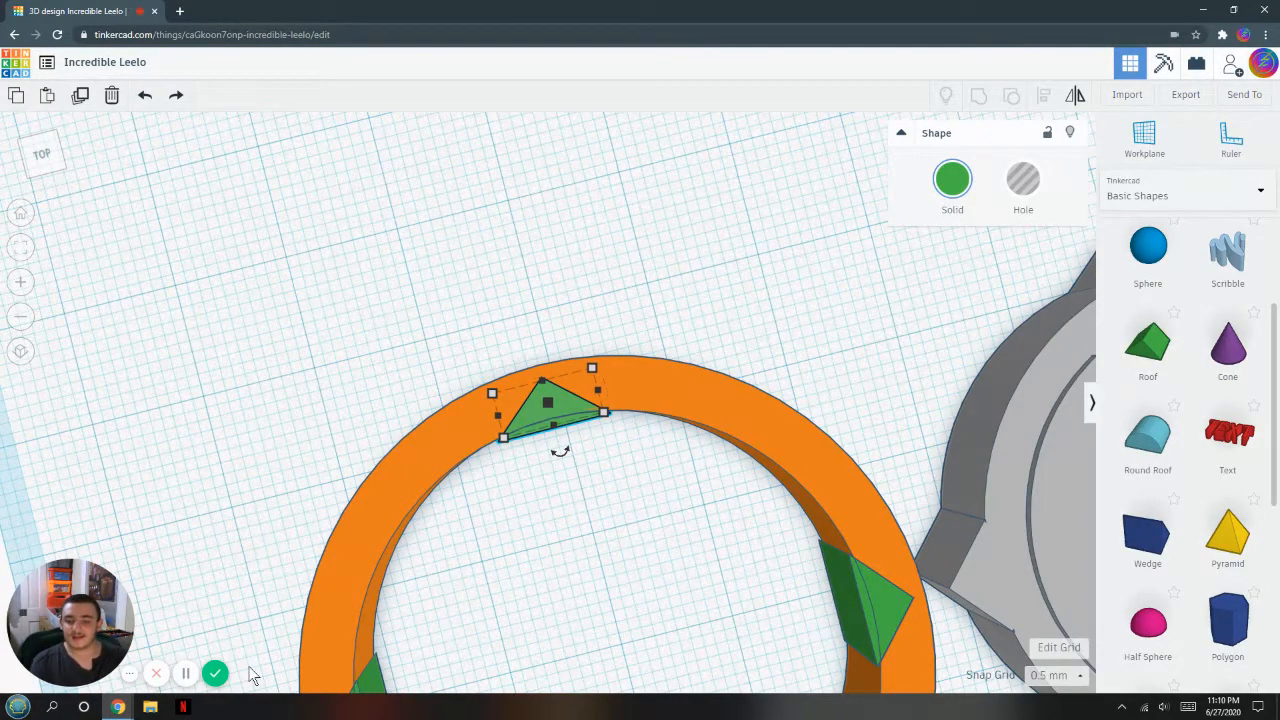
pyautogui.moveTo(216, 672)
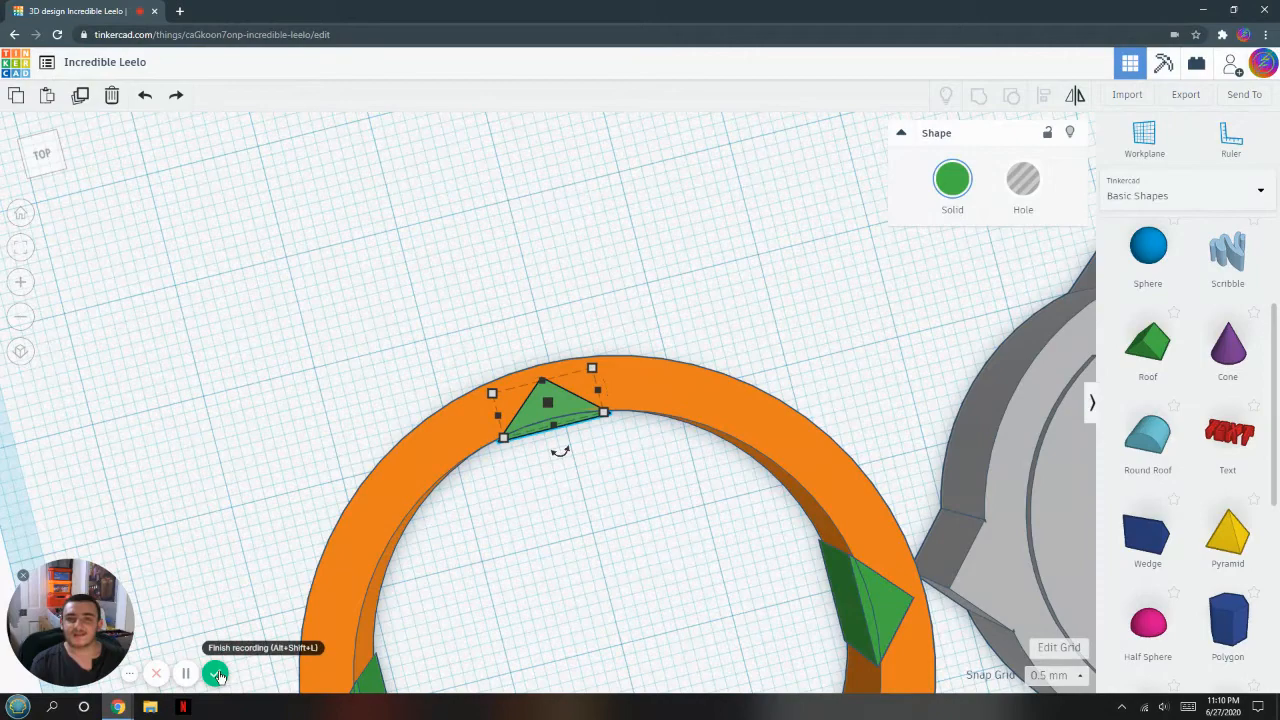